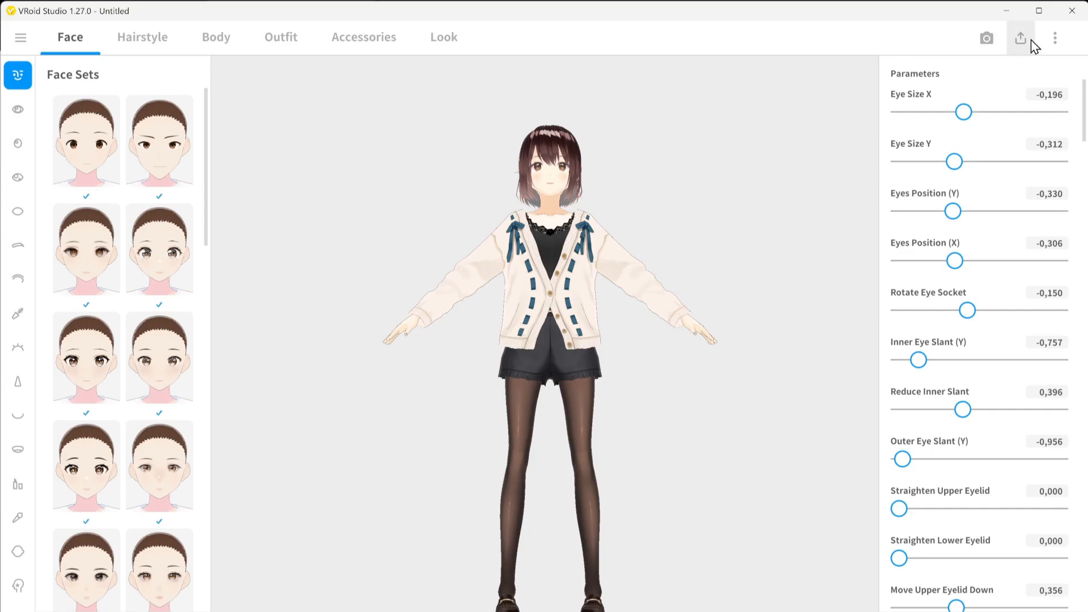
Choose Export as VRM and select a reduced material count under Reduce Materials.
{"action": "left_click", "coordinate": [1020, 38]}
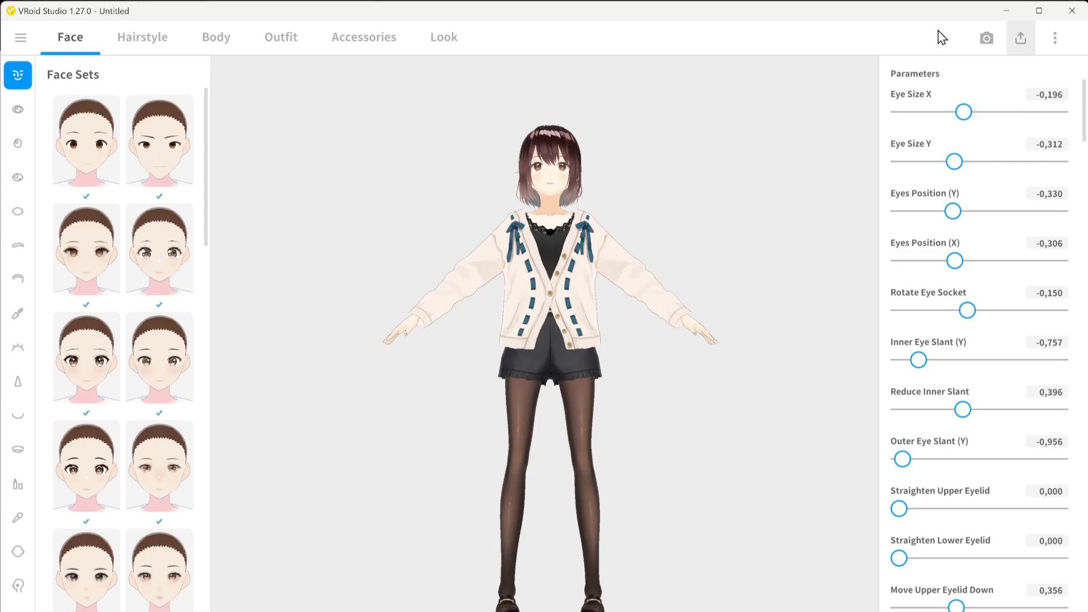
{"action": "left_click", "coordinate": [1020, 37]}
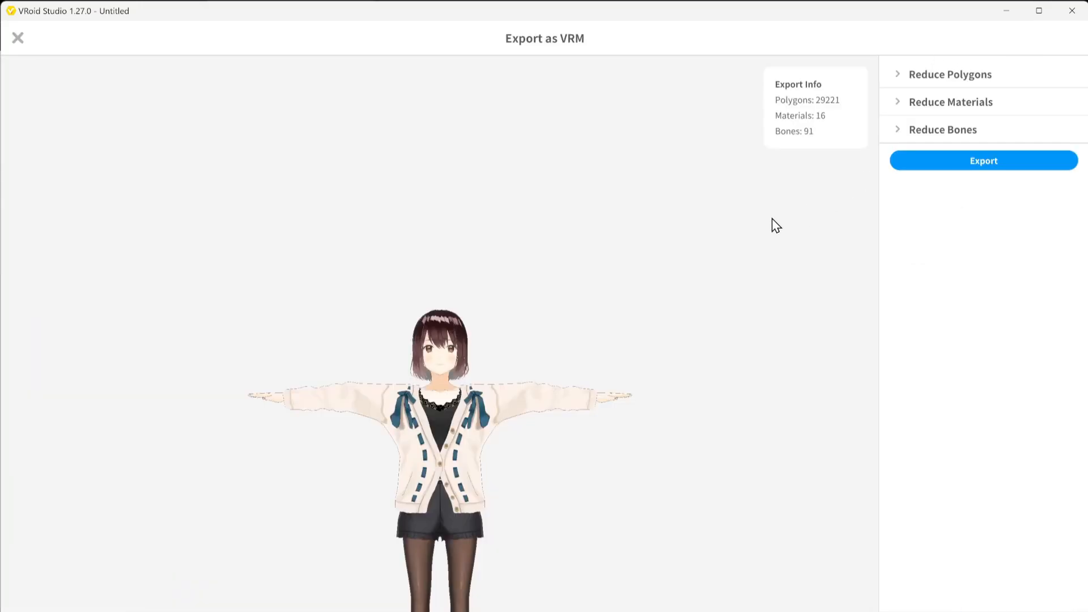
{"action": "left_click", "coordinate": [950, 100]}
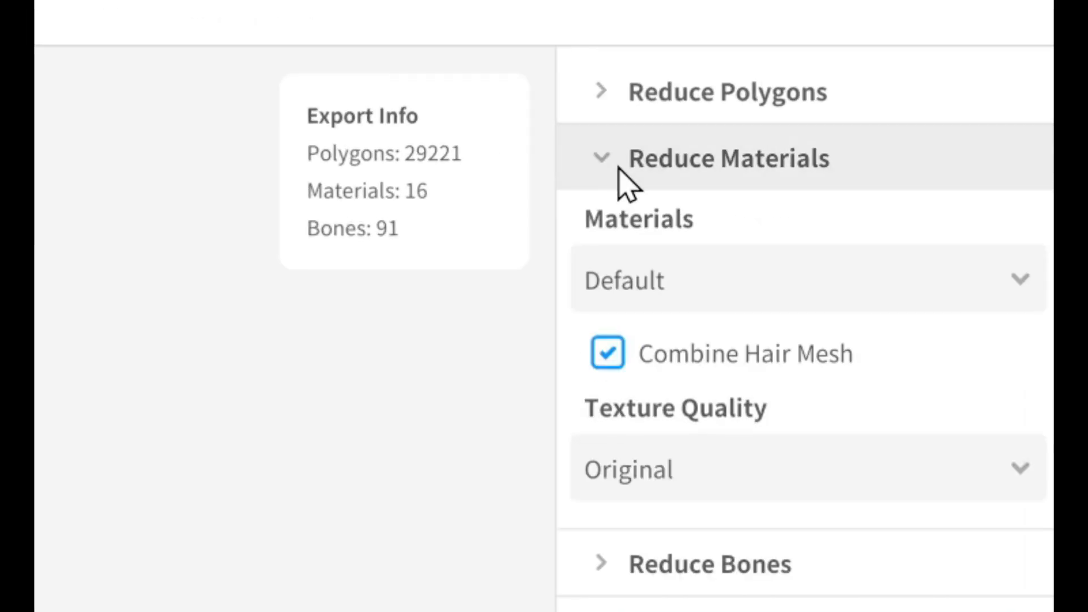
{"action": "mouse_move", "coordinate": [707, 292]}
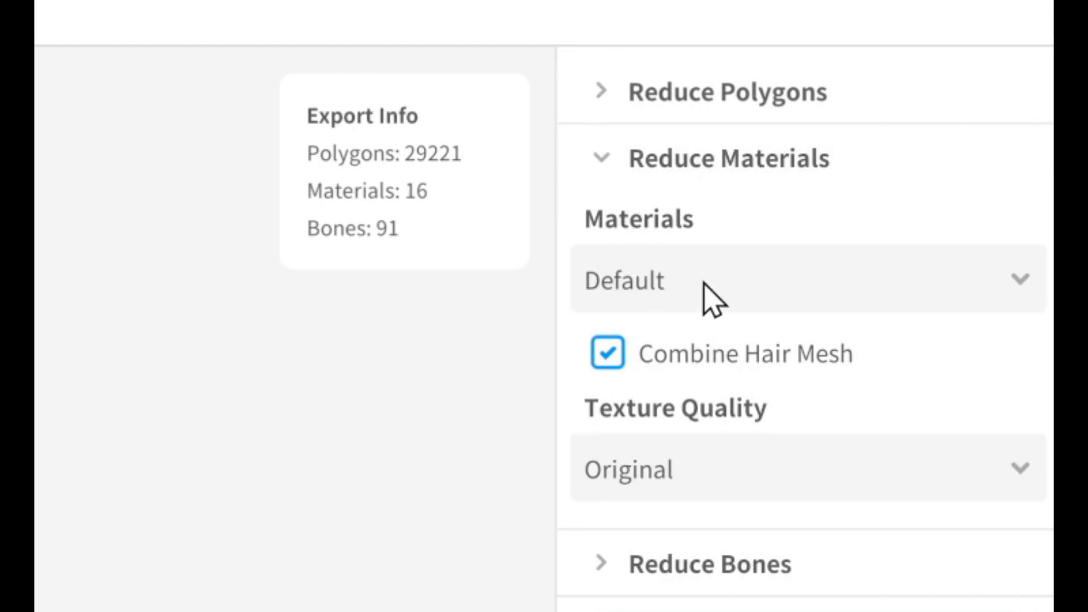
{"action": "left_click", "coordinate": [805, 281]}
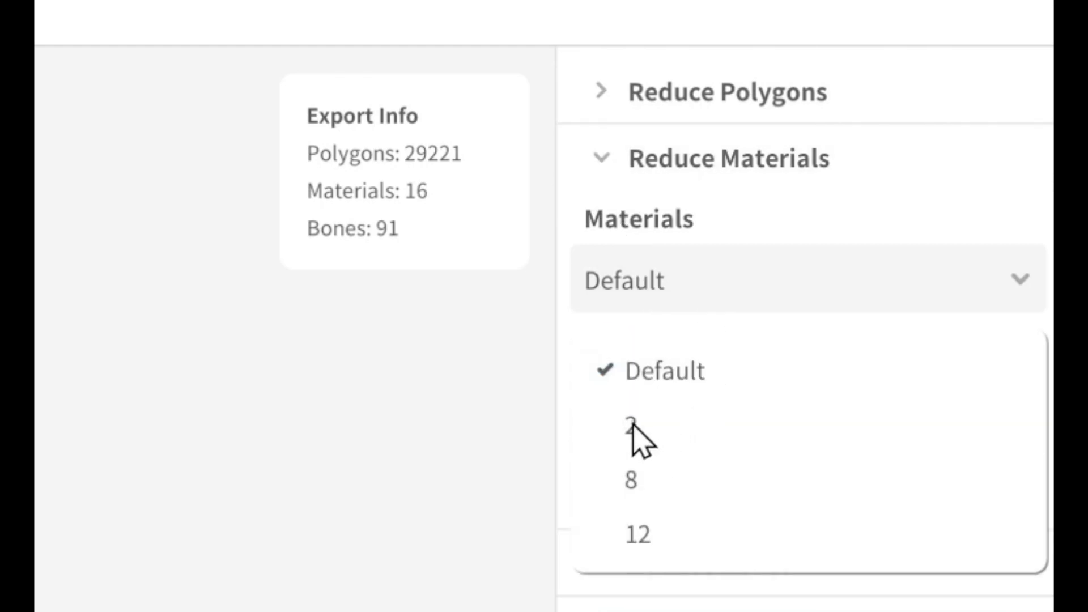
{"action": "left_click", "coordinate": [628, 430]}
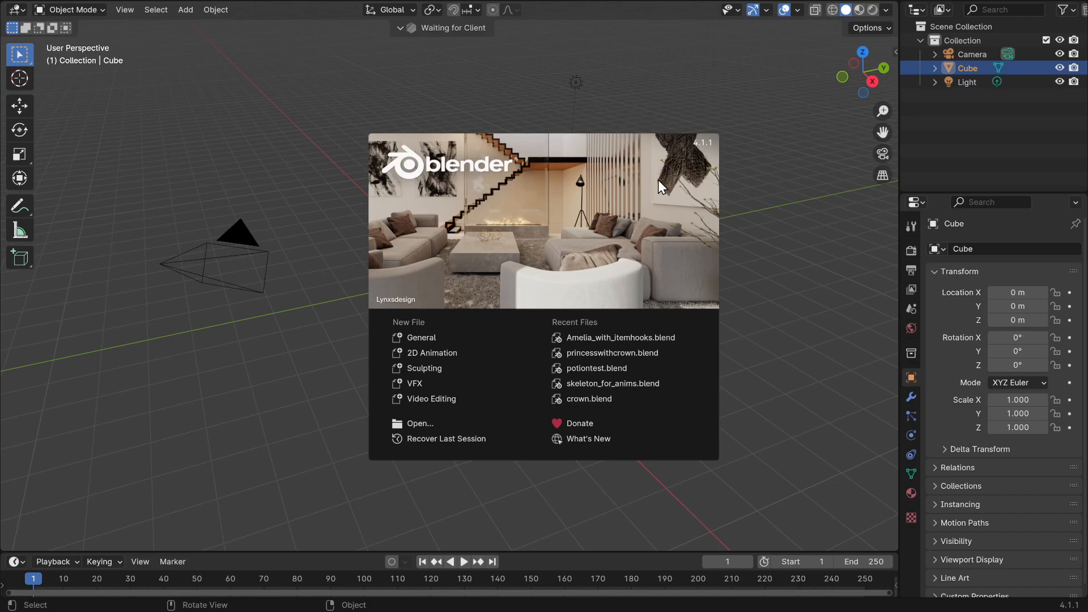
{"action": "mouse_move", "coordinate": [774, 253]}
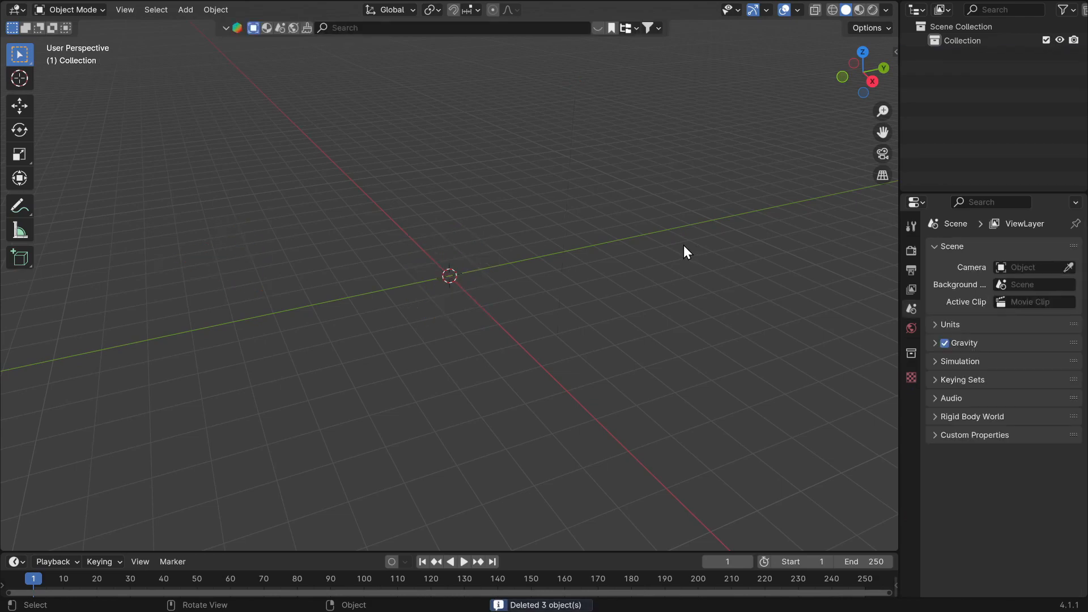
{"action": "mouse_move", "coordinate": [674, 231]}
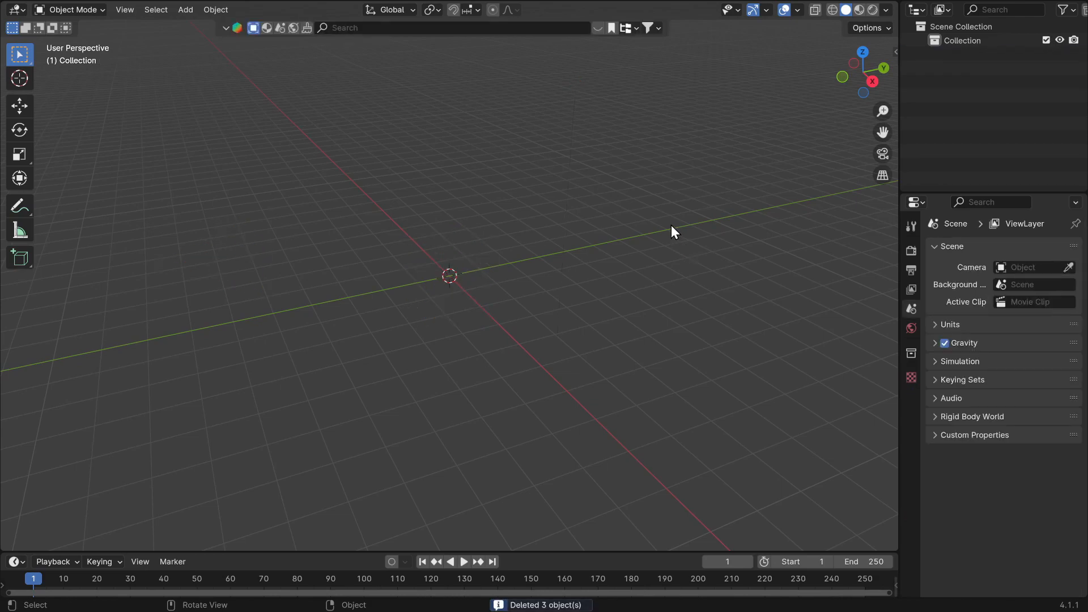
Start a VRM import via File > Import and enter a.vrm as the file name.
{"action": "left_click", "coordinate": [13, 9]}
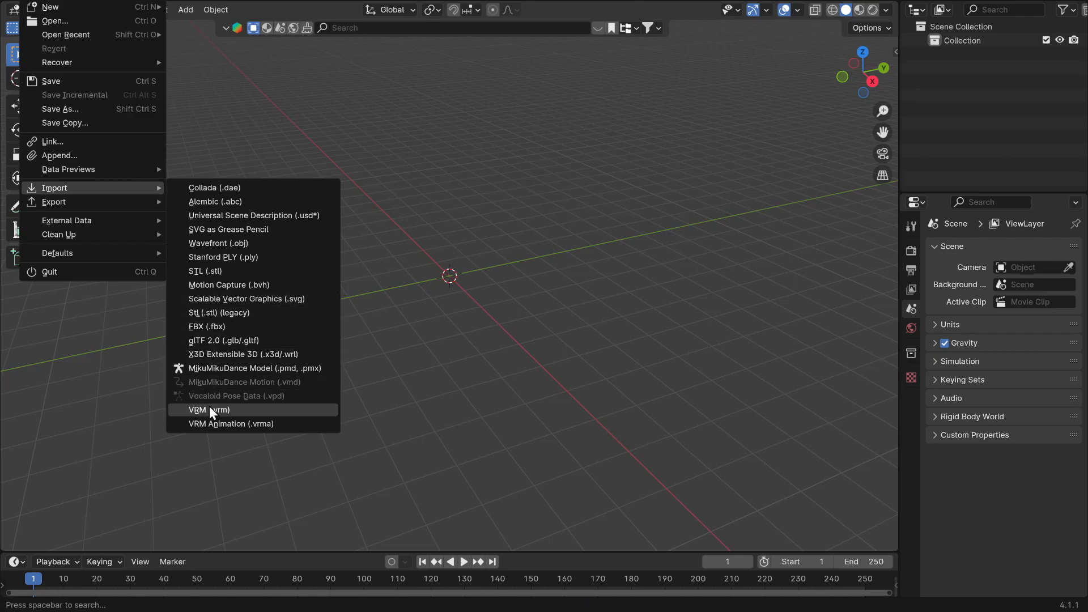
{"action": "left_click", "coordinate": [210, 409]}
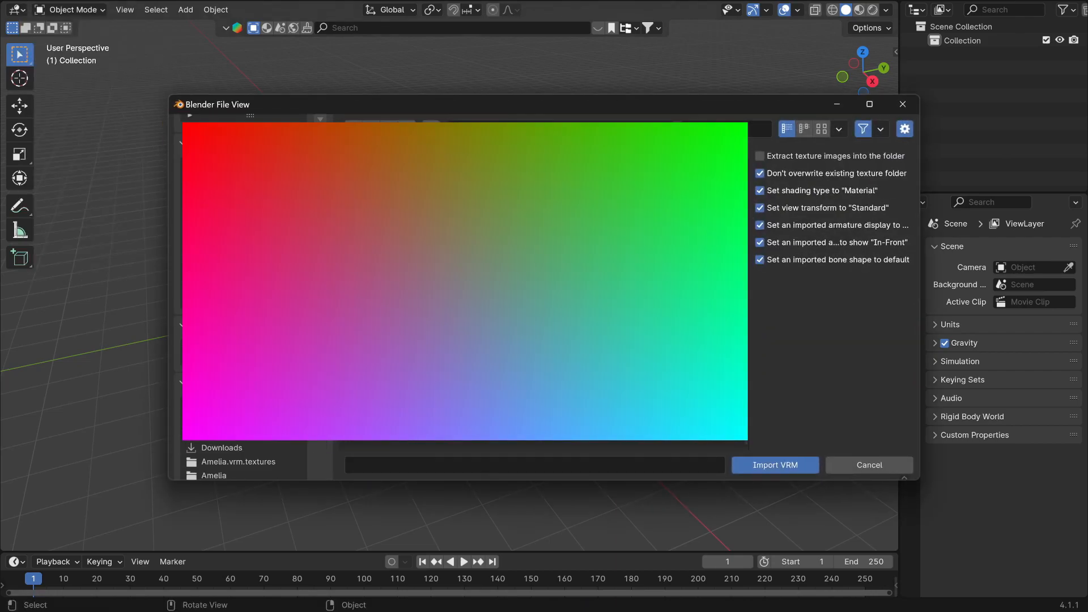
{"action": "type", "text": "a.vrm"}
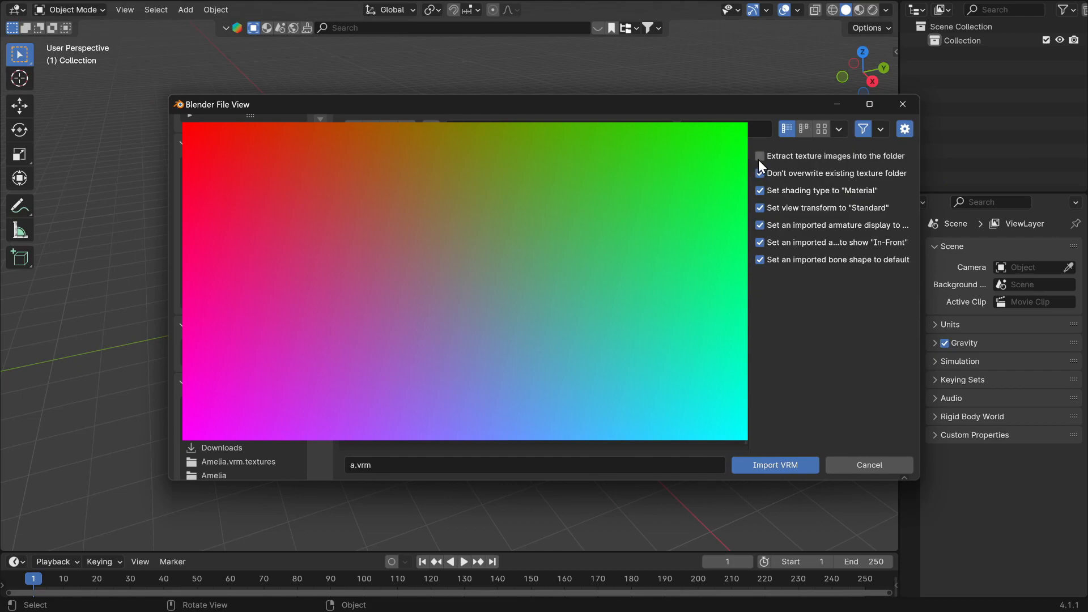
Import a.vrm so the character and its armature appear in the scene.
{"action": "left_click", "coordinate": [759, 155]}
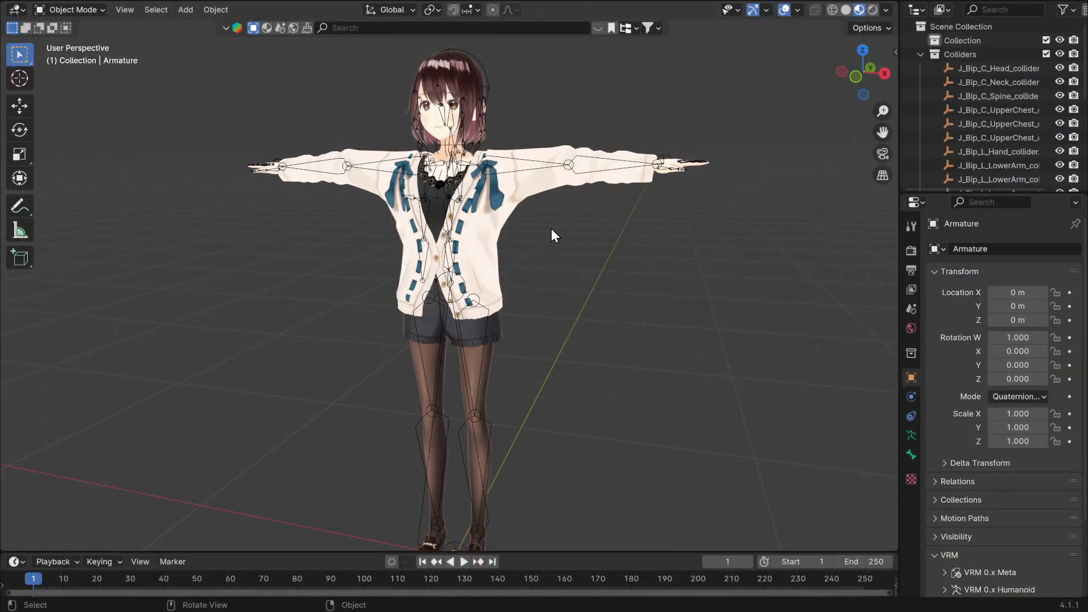
{"action": "mouse_move", "coordinate": [543, 218]}
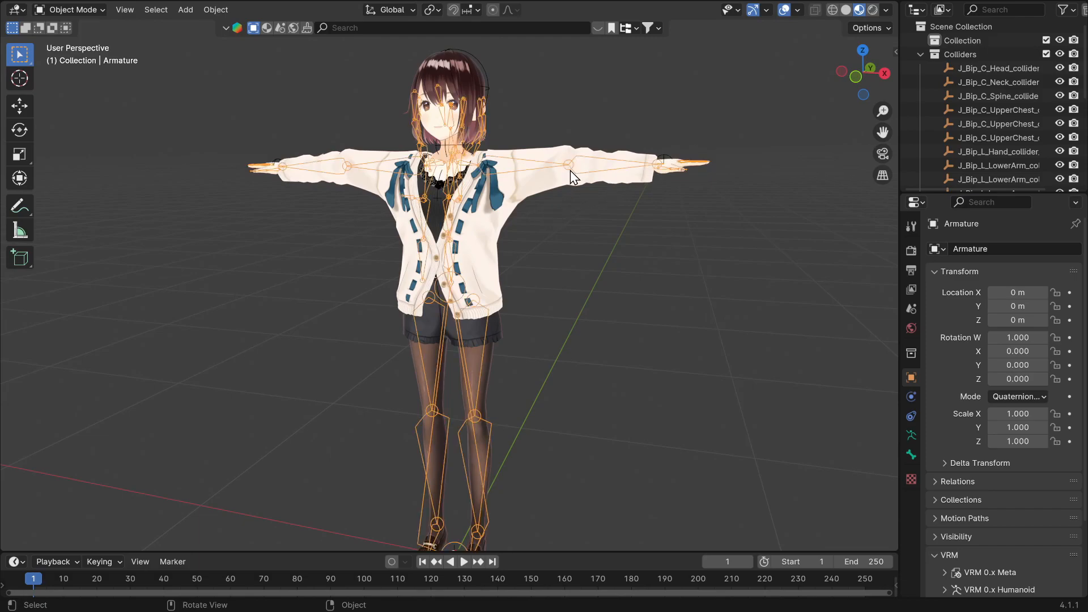
{"action": "mouse_move", "coordinate": [699, 153]}
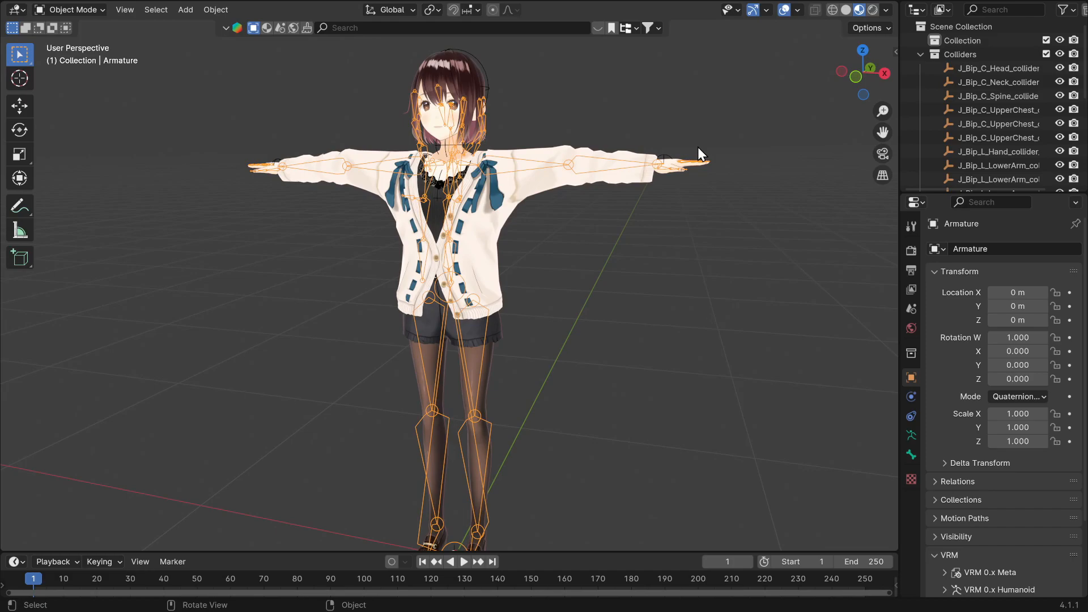
In Edit Mode, snap the cursor to the left hand bone, add a bone and name it L_itemhook.
{"action": "key", "text": "Tab"}
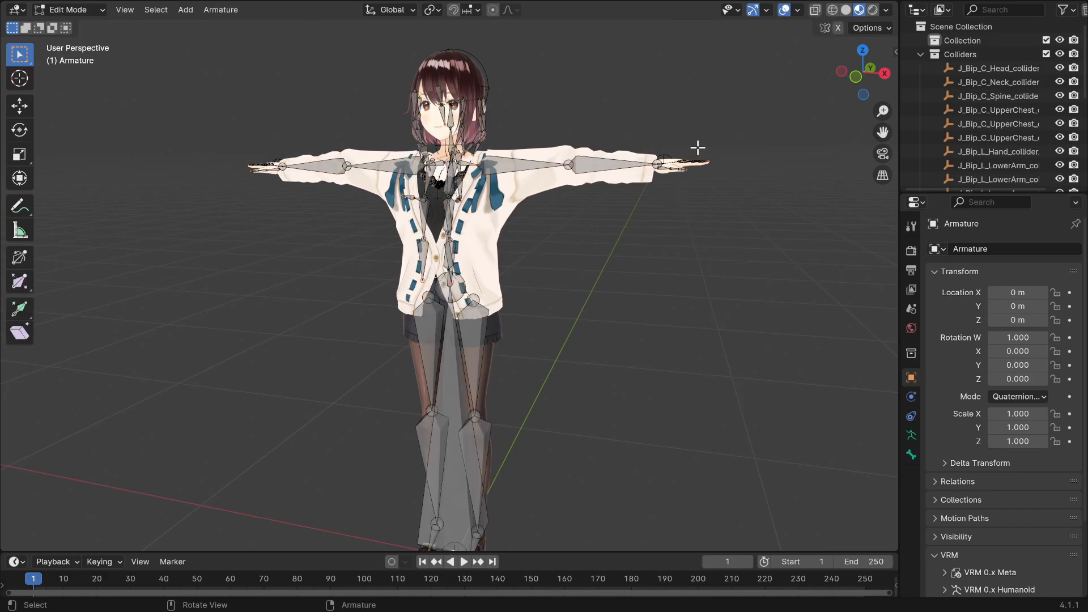
{"action": "mouse_move", "coordinate": [702, 153]}
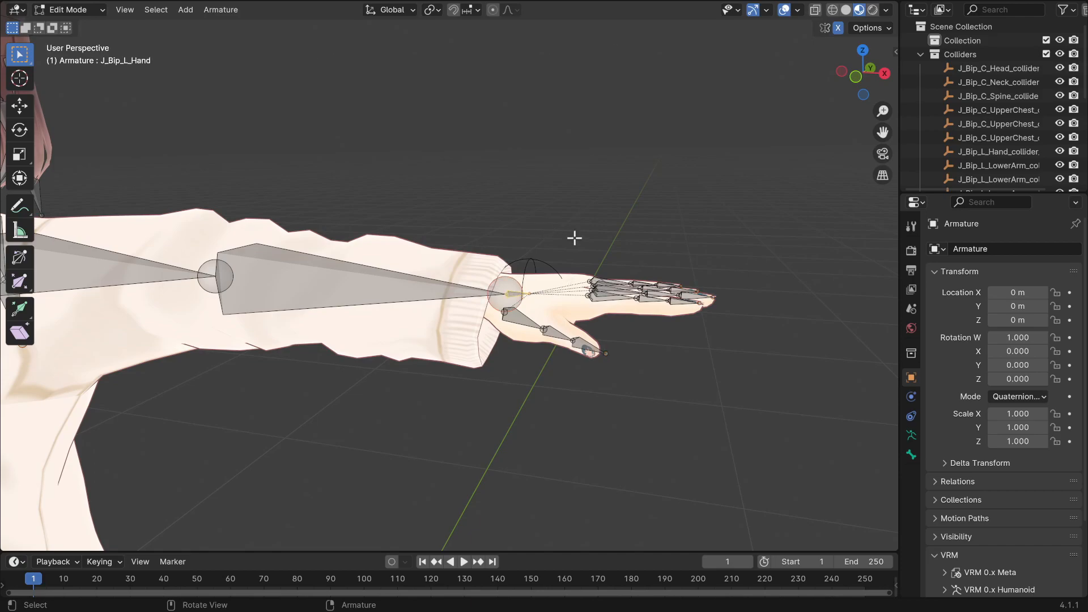
{"action": "key", "text": "shift+s"}
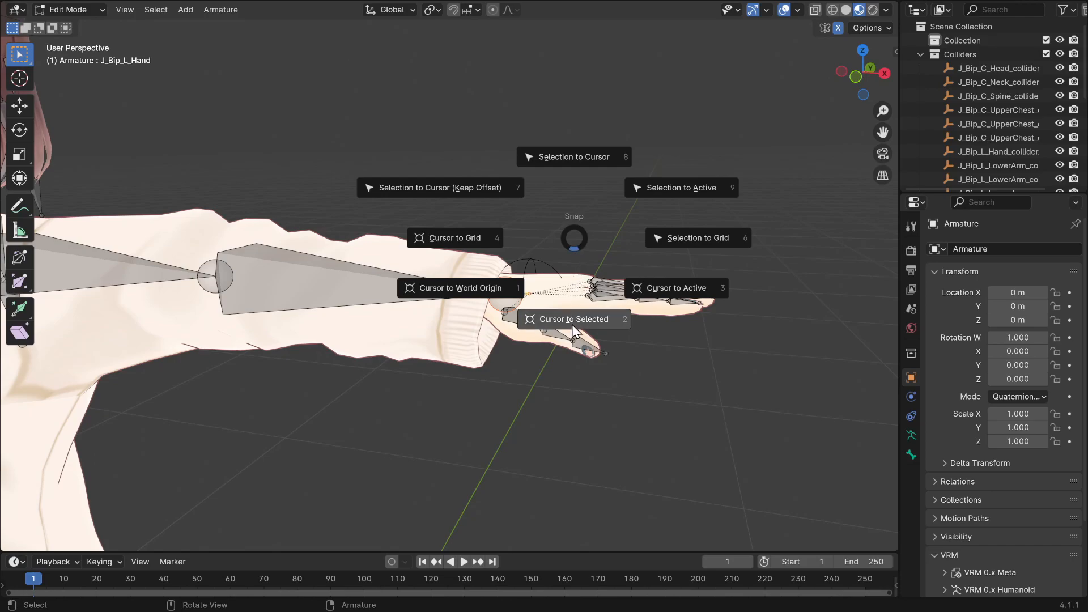
{"action": "left_click", "coordinate": [572, 319]}
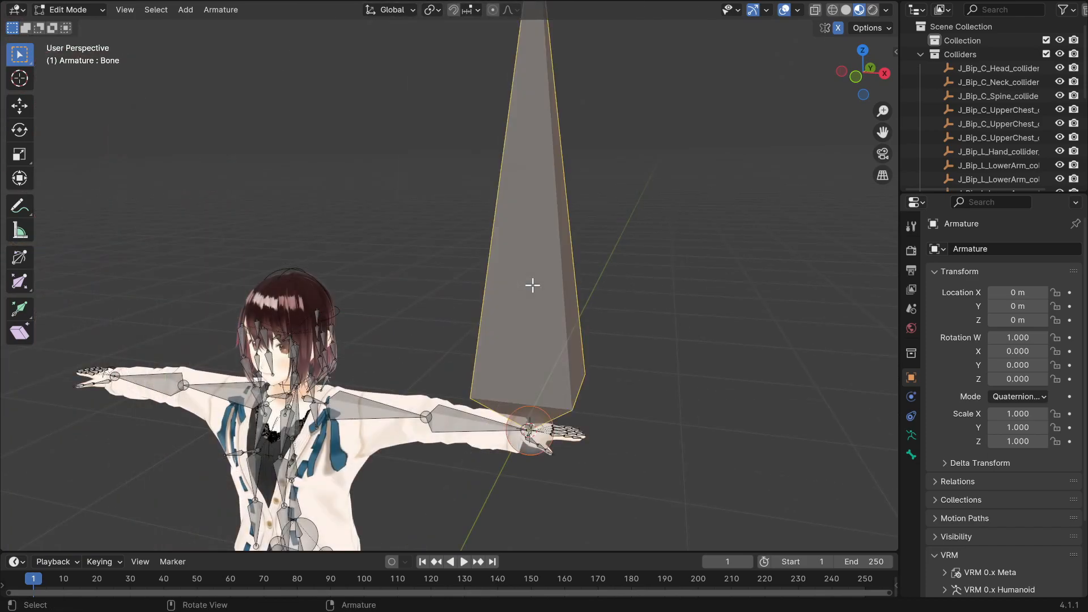
{"action": "mouse_move", "coordinate": [556, 298]}
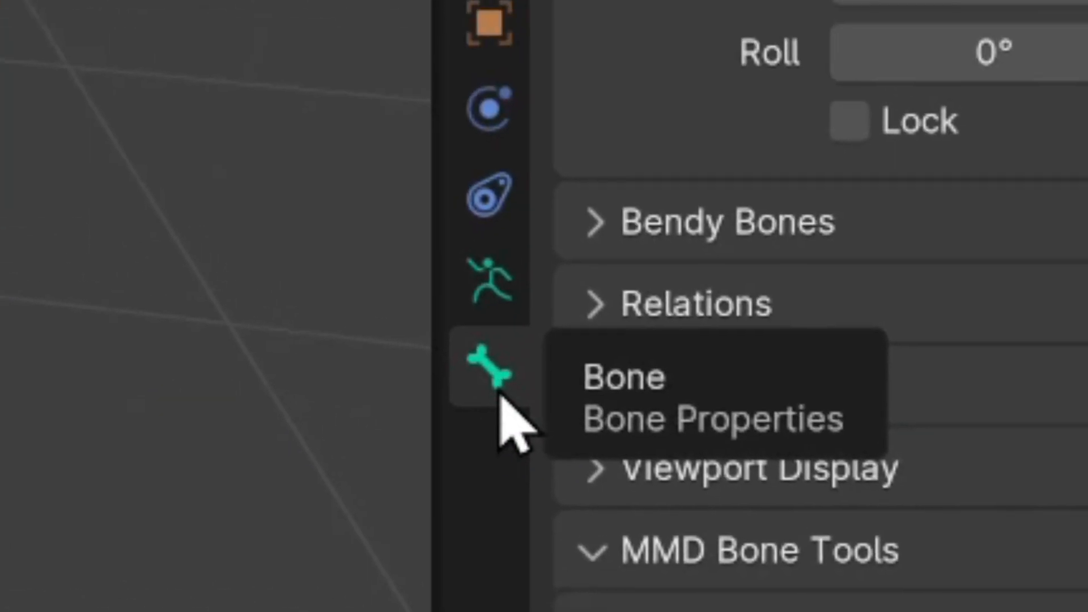
{"action": "left_click", "coordinate": [493, 372]}
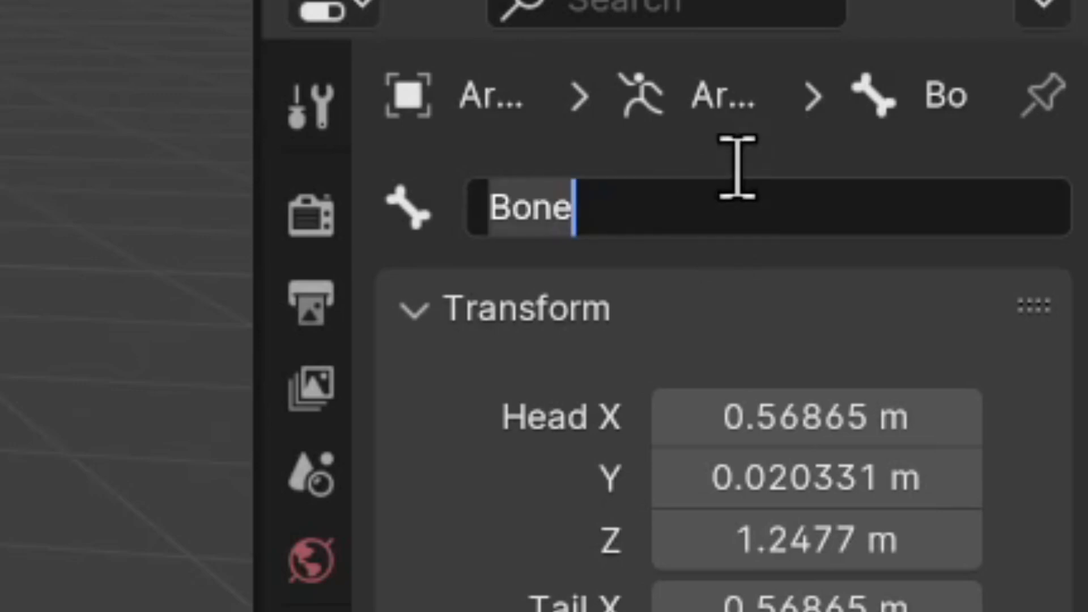
{"action": "type", "text": "L_ite"}
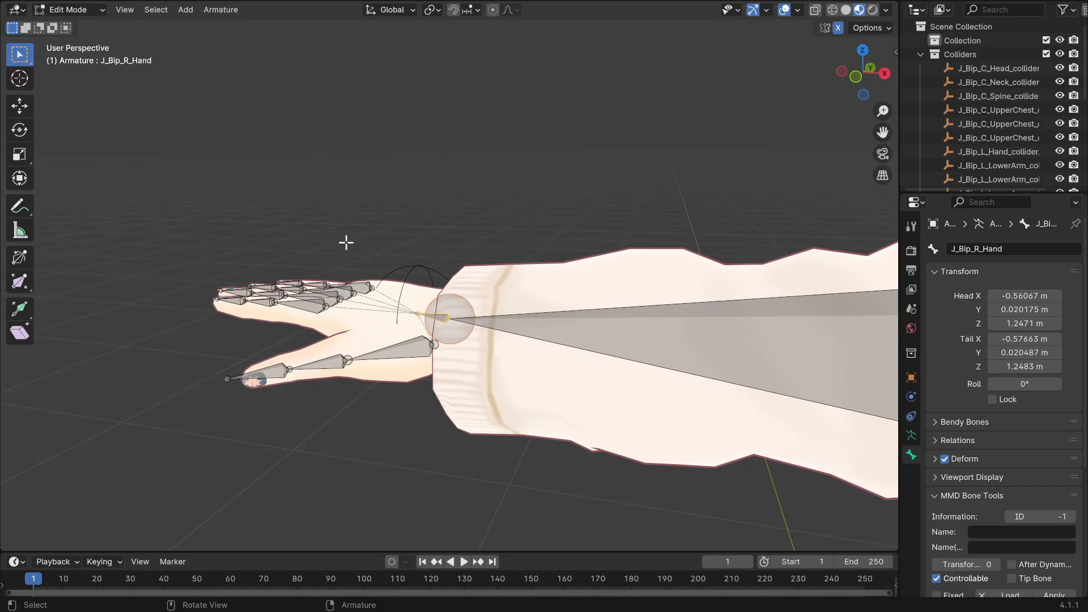
{"action": "mouse_move", "coordinate": [151, 75]}
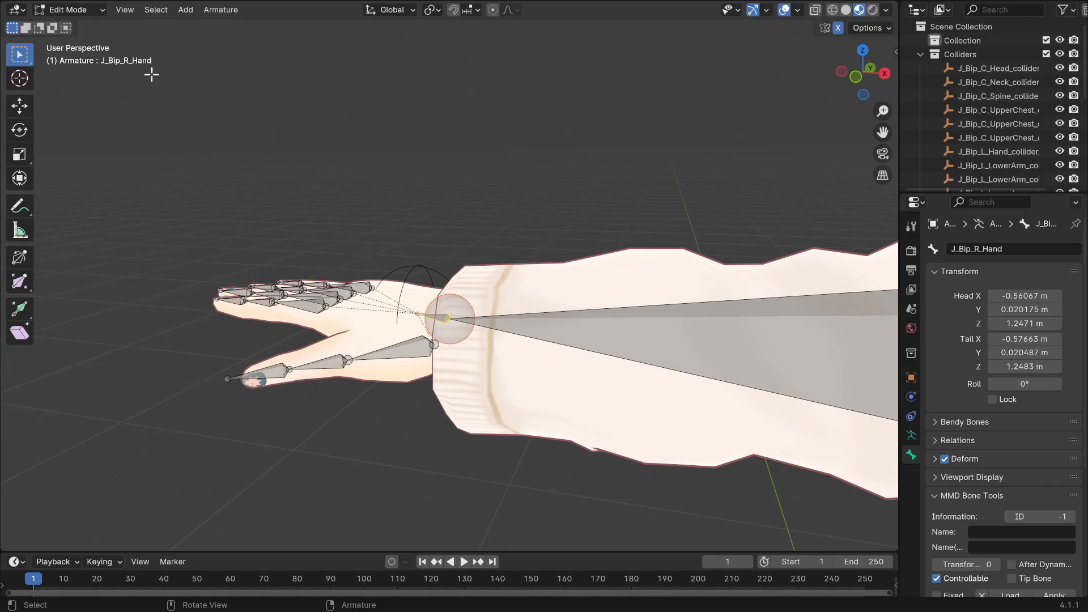
{"action": "mouse_move", "coordinate": [520, 155]}
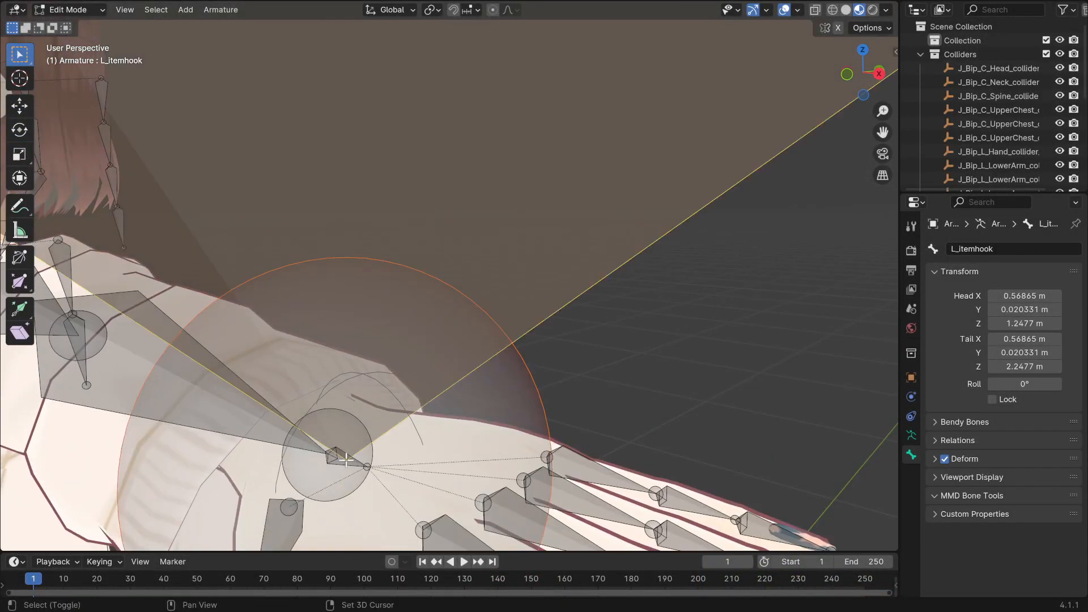
Parent the hook bone to J_Bip_R_Hand with Keep Offset.
{"action": "left_click", "coordinate": [336, 457]}
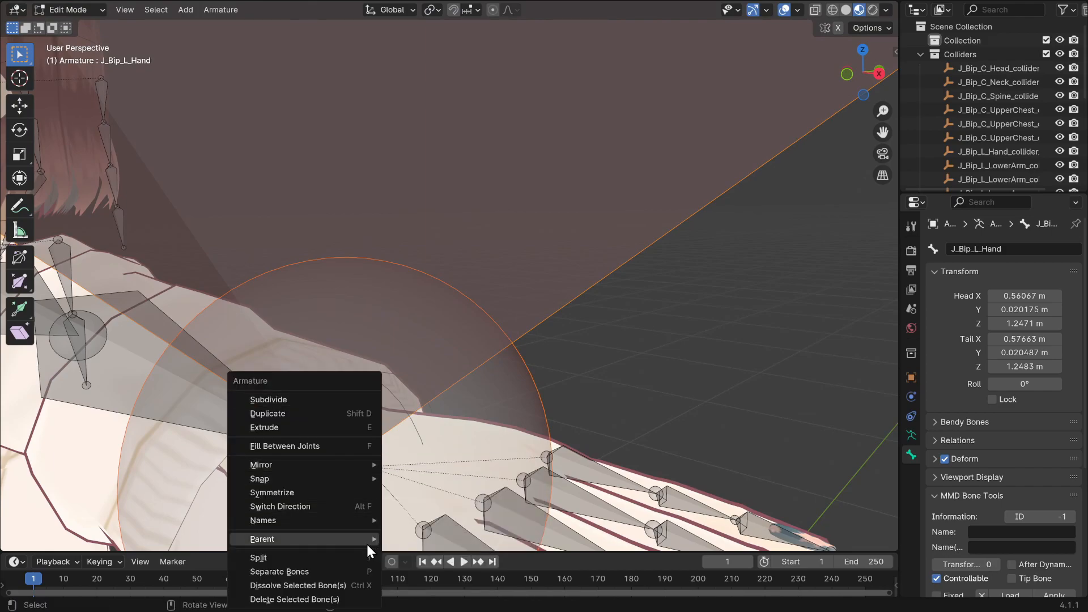
{"action": "mouse_move", "coordinate": [262, 538]}
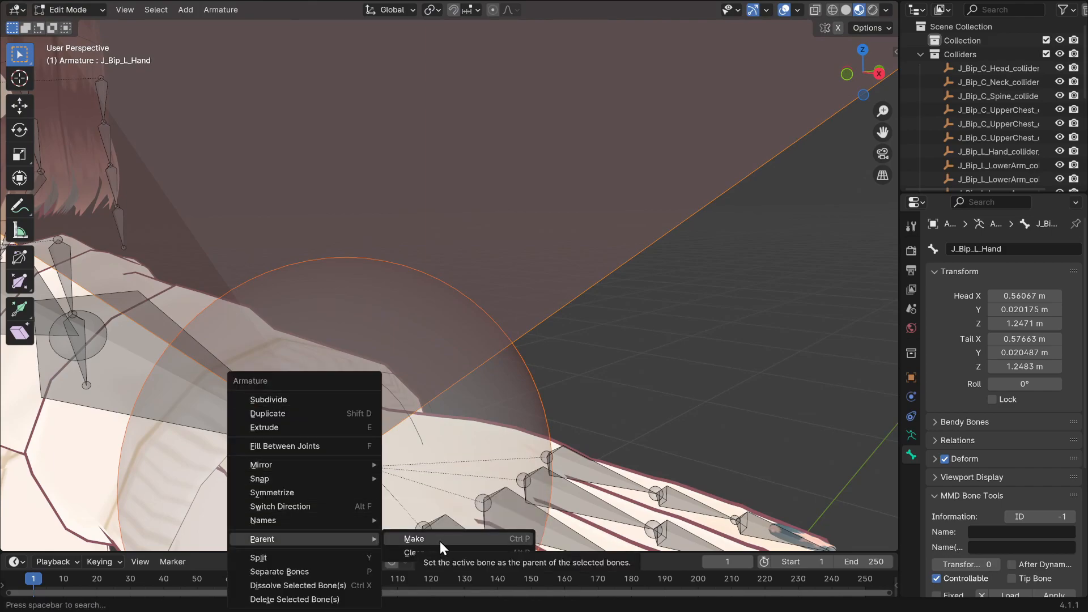
{"action": "left_click", "coordinate": [414, 537]}
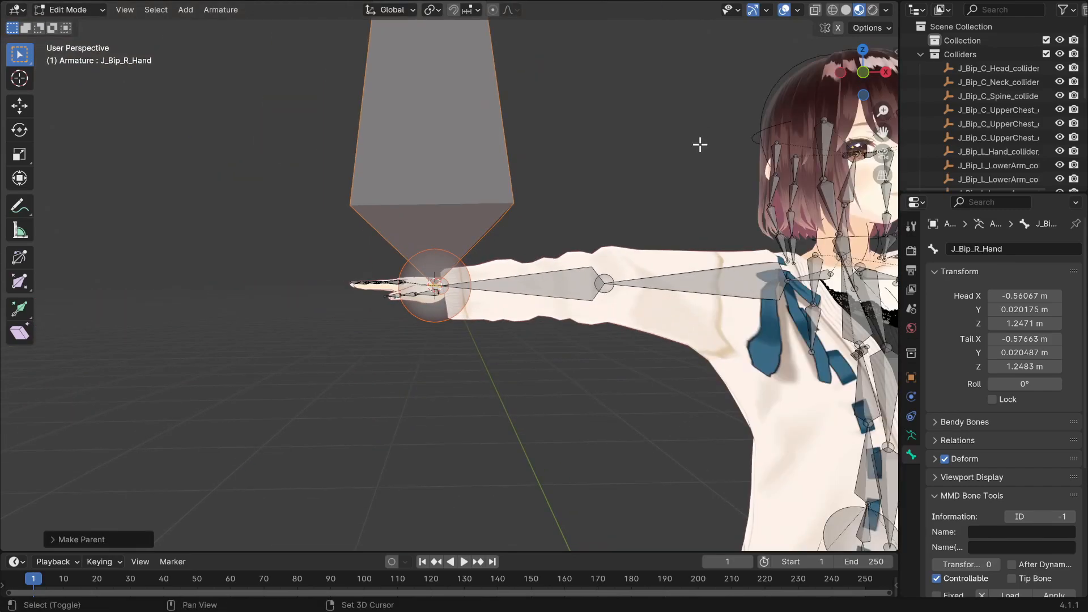
{"action": "left_click", "coordinate": [68, 9]}
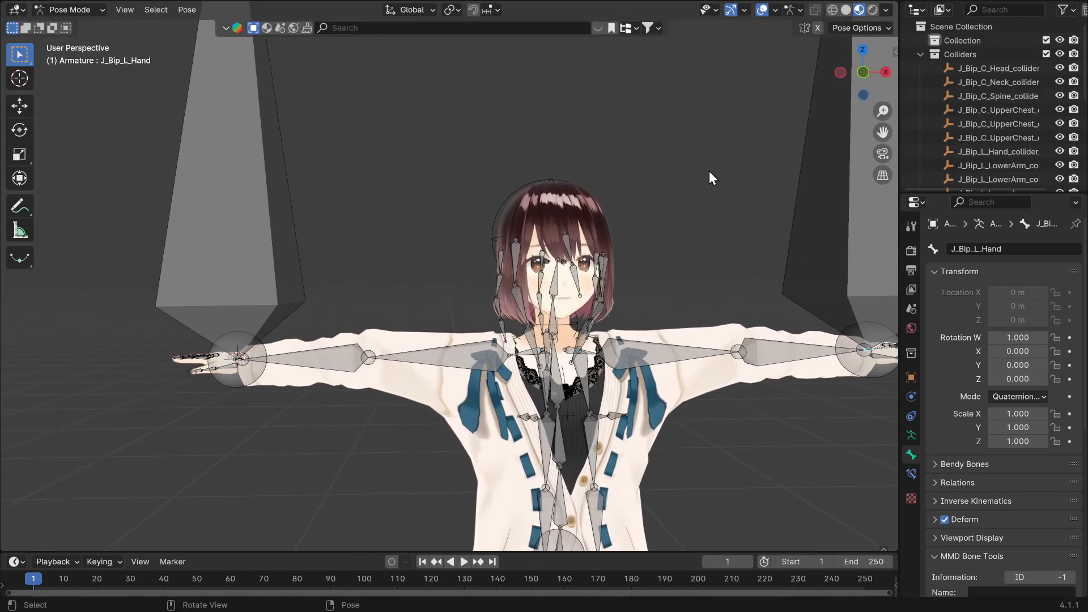
Select the left hand bone to check the matching hook bone over it.
{"action": "left_click", "coordinate": [69, 9]}
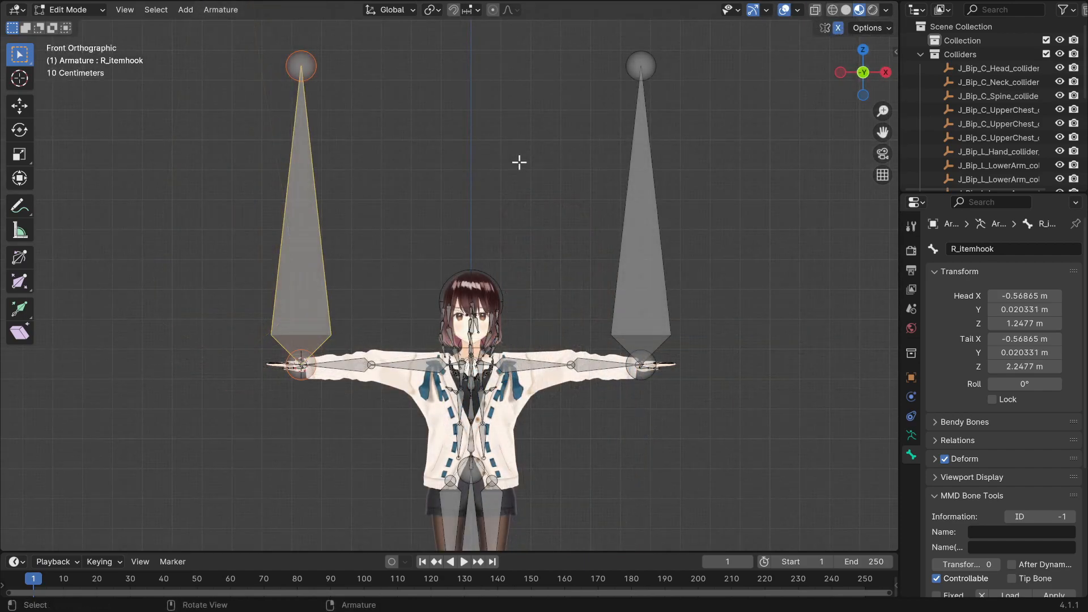
Scale the hook bones down to stubs and move them onto the hands, viewing from the front.
{"action": "key", "text": "s"}
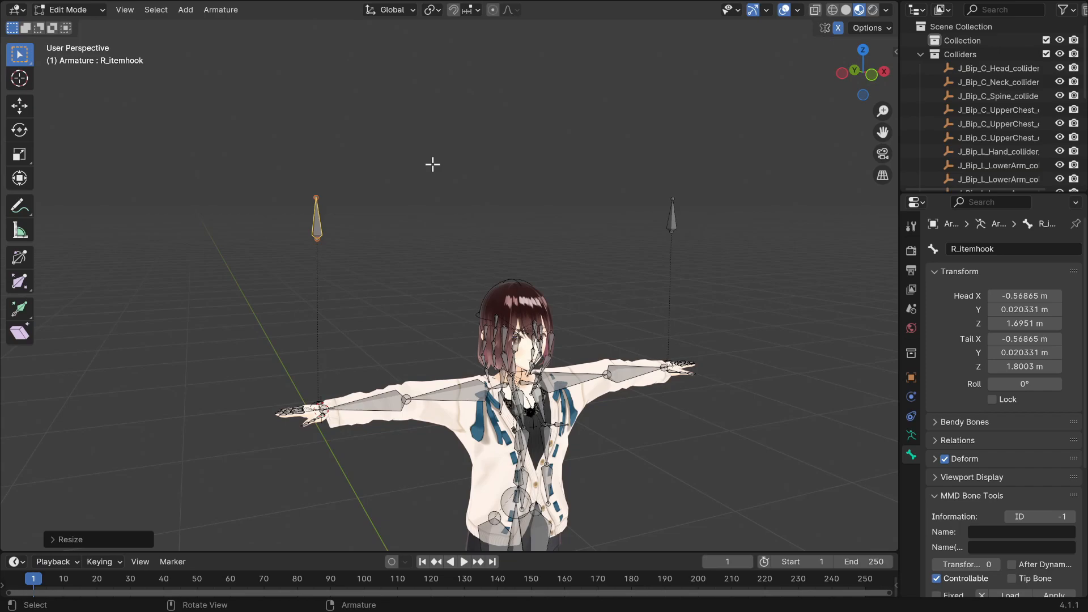
{"action": "key", "text": "g"}
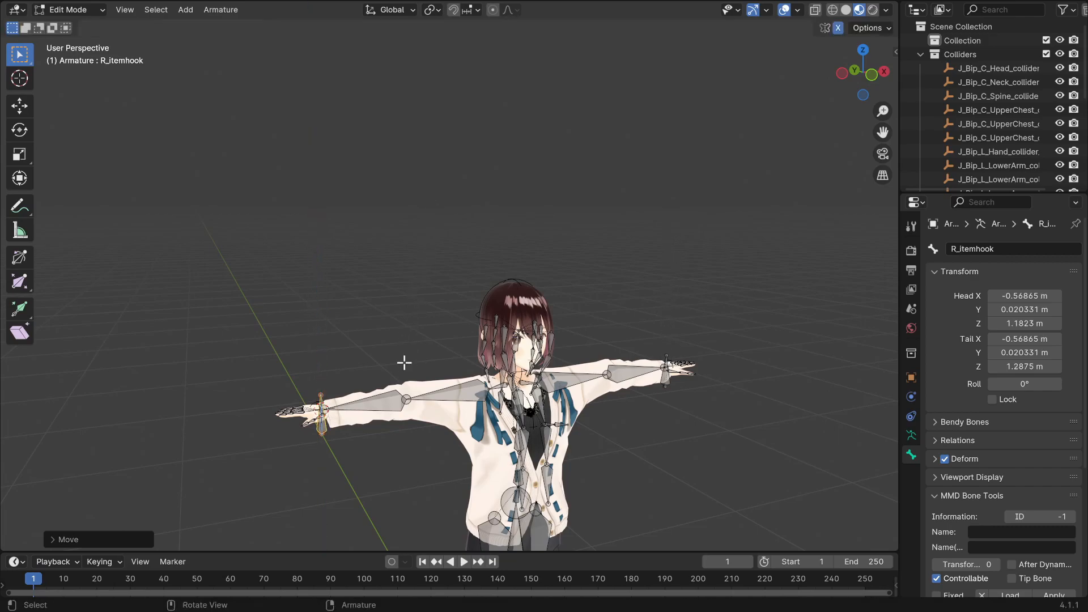
{"action": "key", "text": "KP_1"}
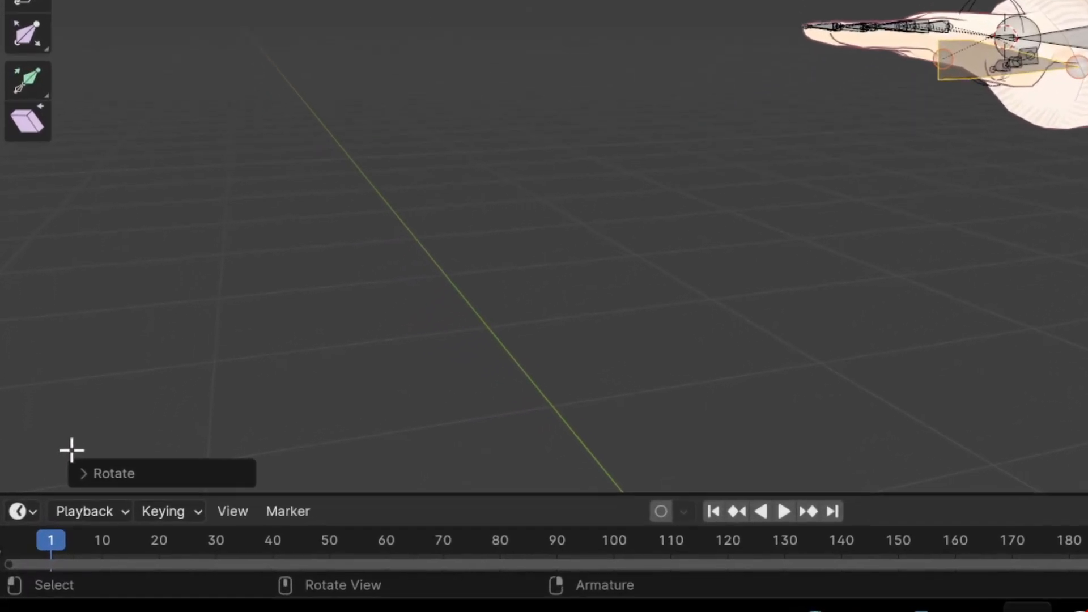
Rotate the hook bone 90° along the hand and settle it just under the palm.
{"action": "left_click", "coordinate": [104, 473]}
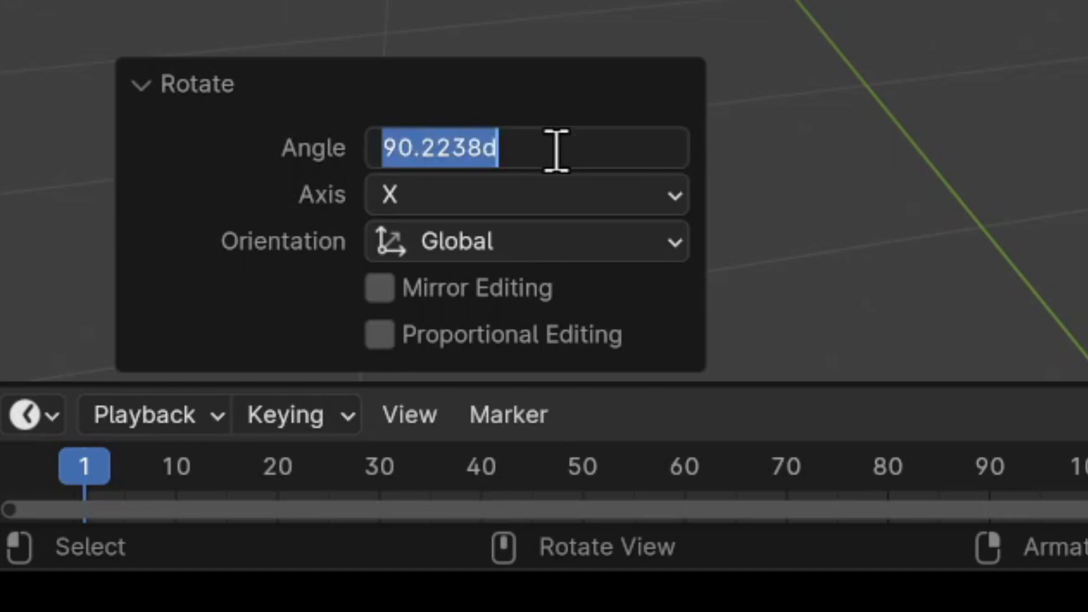
{"action": "mouse_move", "coordinate": [542, 101]}
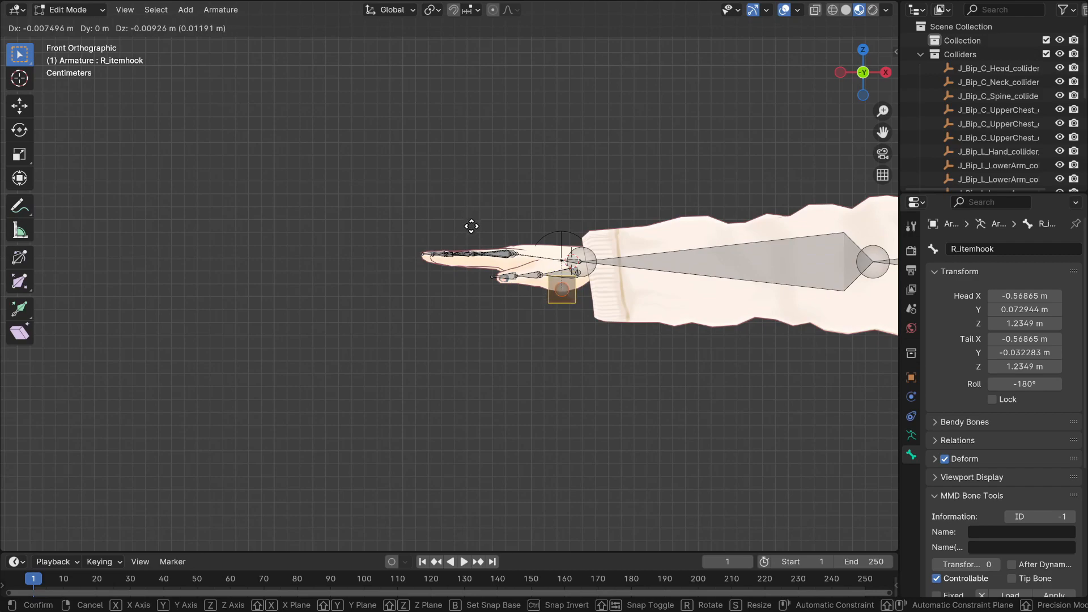
{"action": "left_click", "coordinate": [622, 205]}
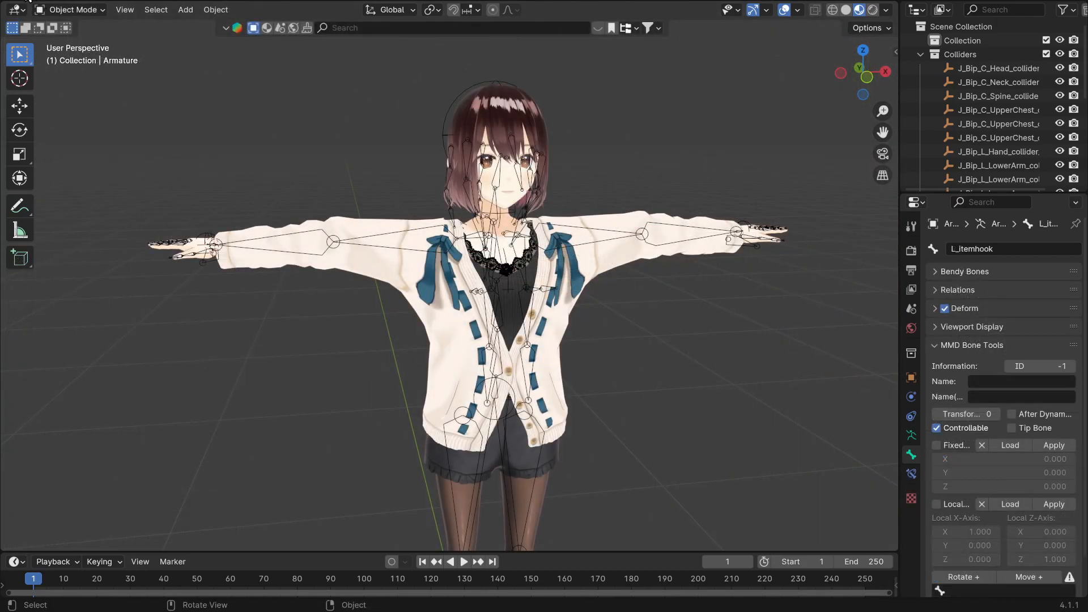
{"action": "left_click", "coordinate": [20, 9]}
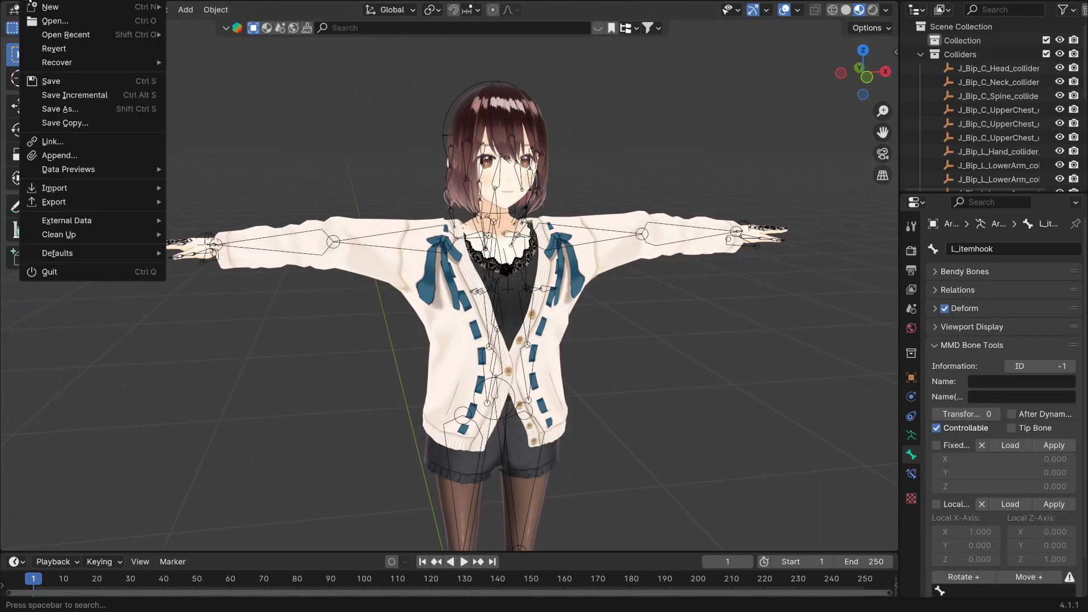
{"action": "mouse_move", "coordinate": [53, 202]}
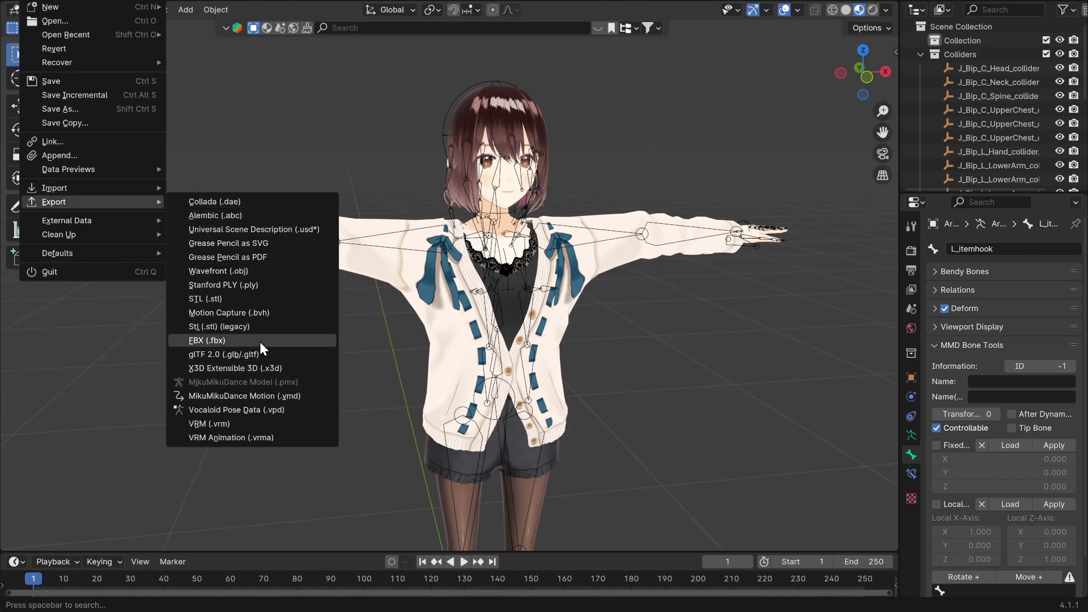
Export as FBX into the a.vrm.textures folder at scale 0.01.
{"action": "left_click", "coordinate": [208, 339]}
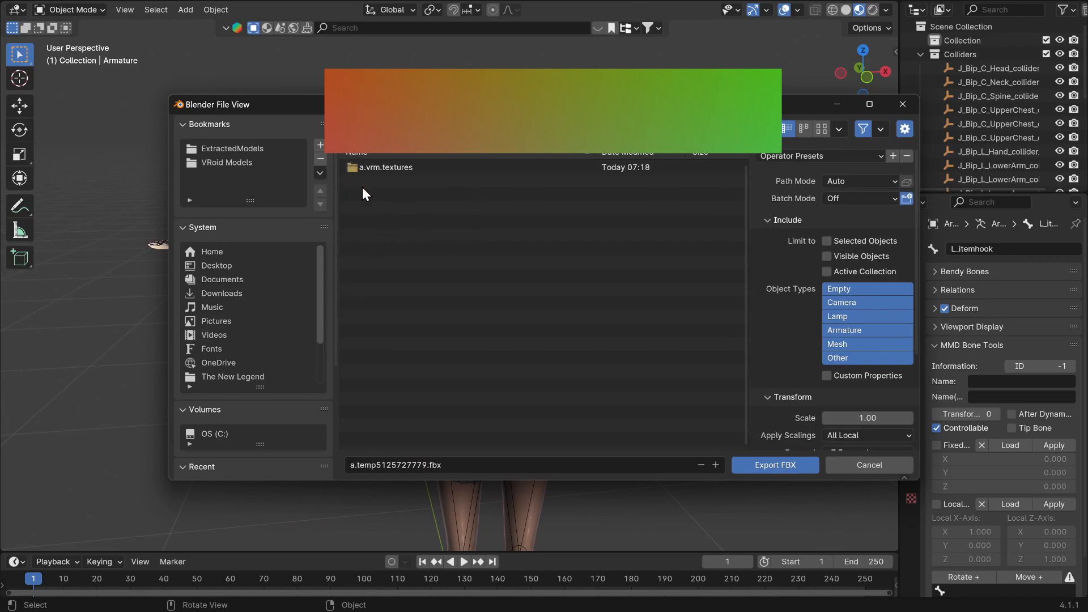
{"action": "left_click", "coordinate": [384, 166]}
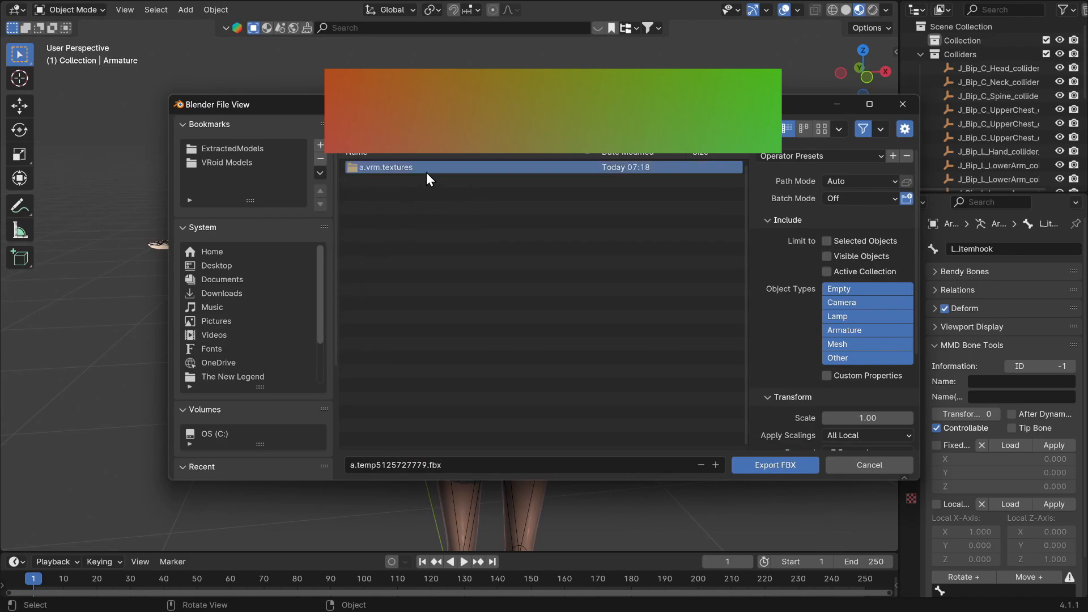
{"action": "double_click", "coordinate": [384, 168]}
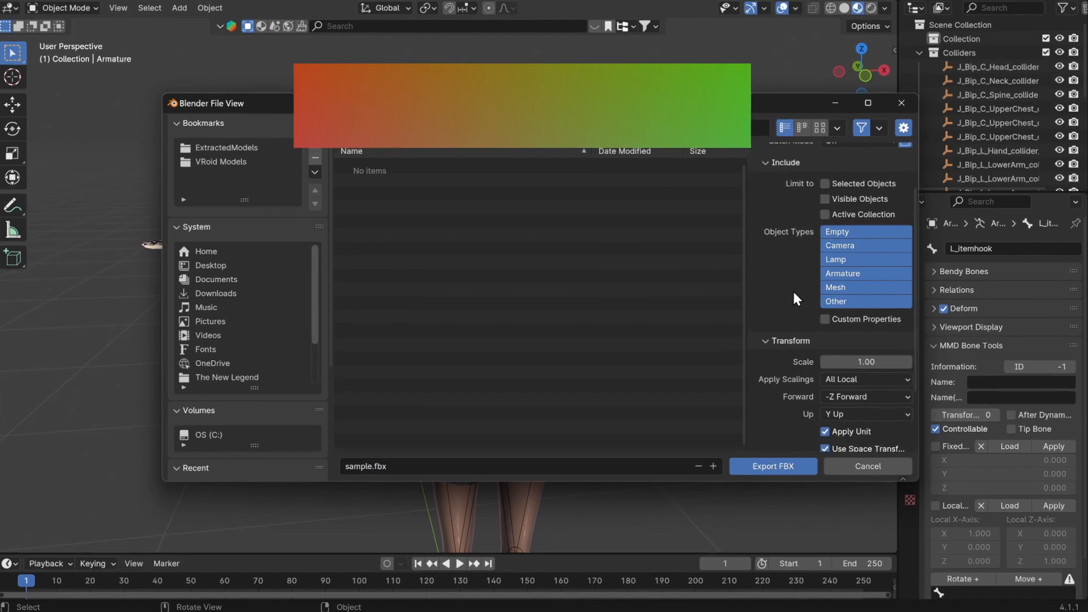
{"action": "type", "text": "0."}
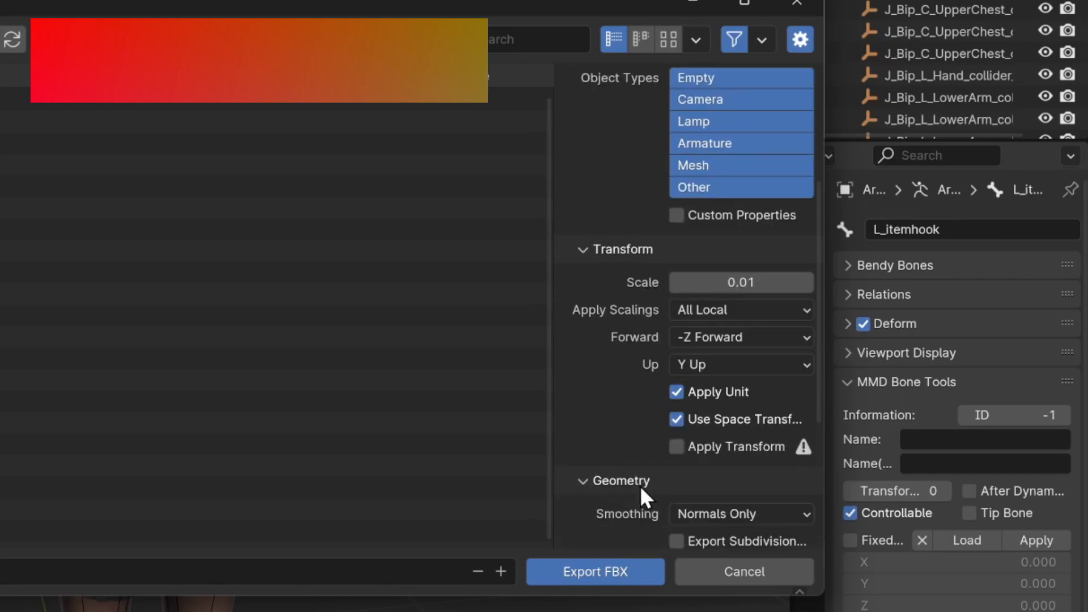
Untick Apply Modifiers and Add Leaf Bones, tick Tangent Space in the FBX options.
{"action": "scroll", "scroll_direction": "down", "scroll_amount": 3}
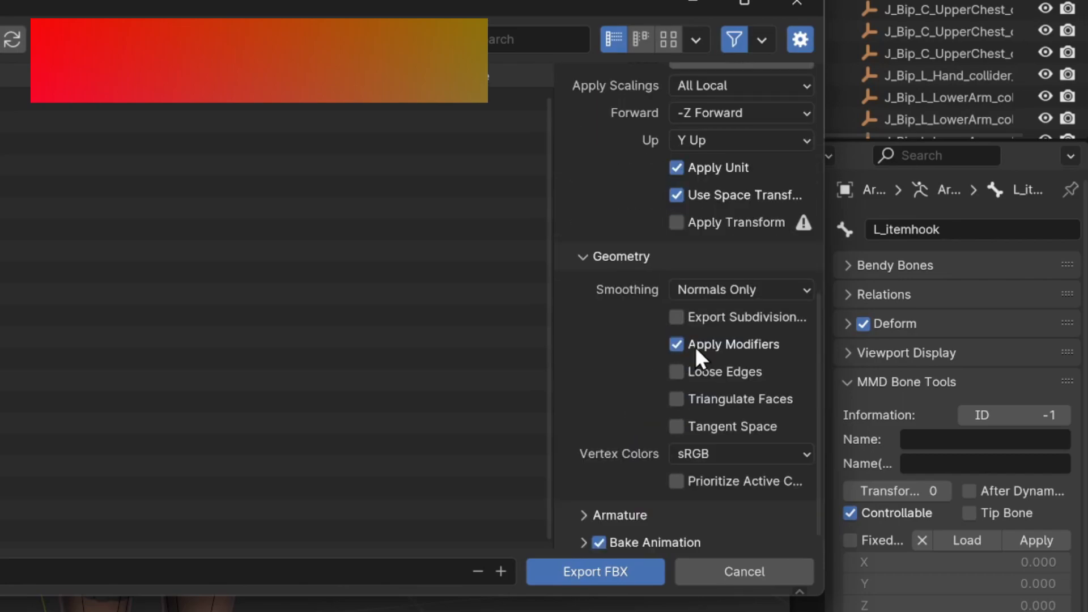
{"action": "left_click", "coordinate": [676, 345]}
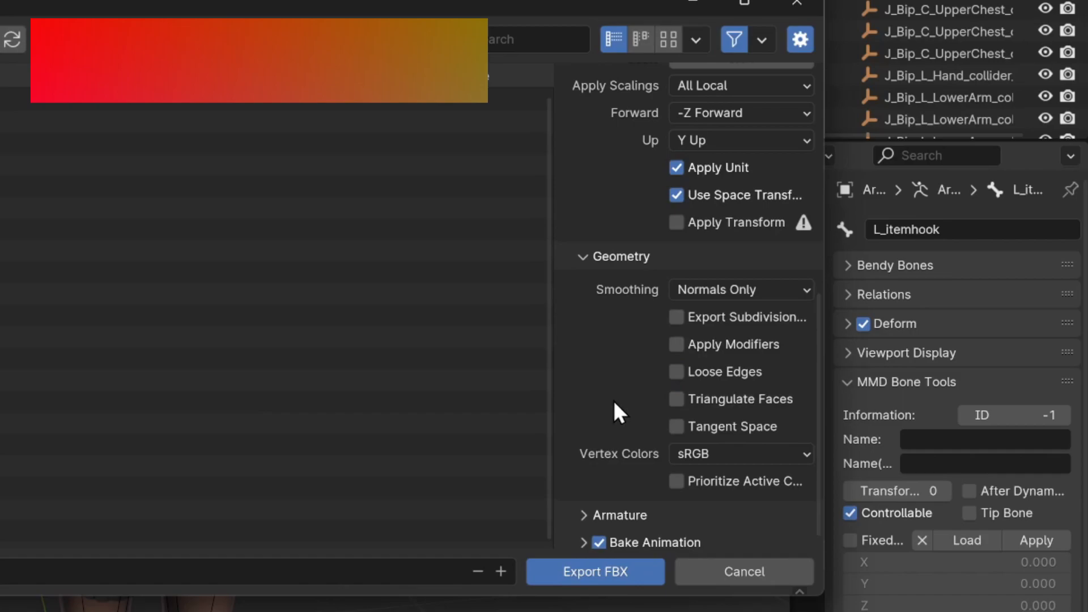
{"action": "left_click", "coordinate": [676, 426]}
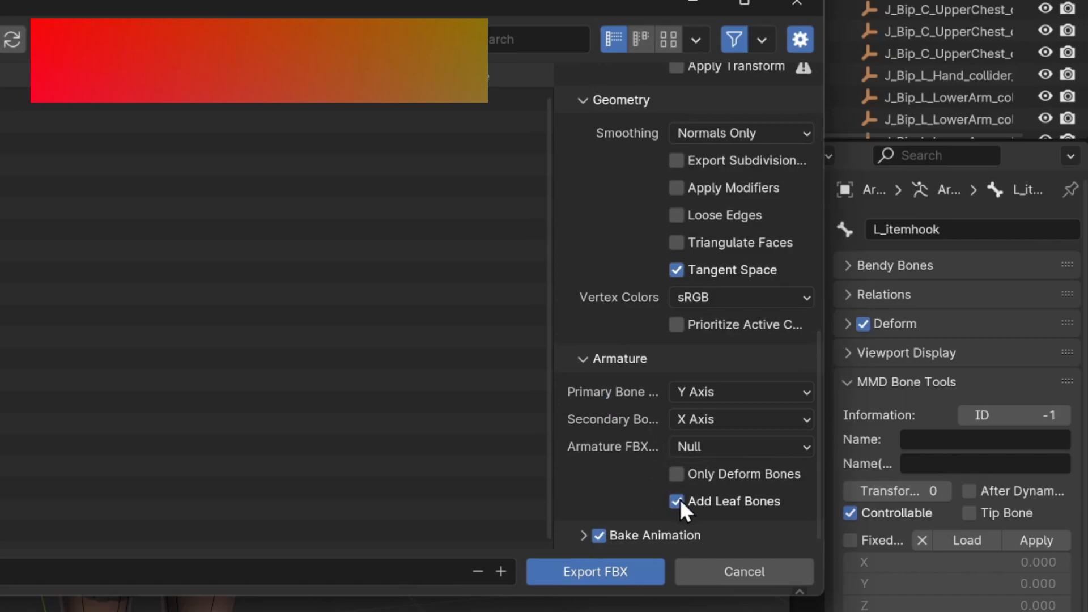
{"action": "left_click", "coordinate": [677, 501]}
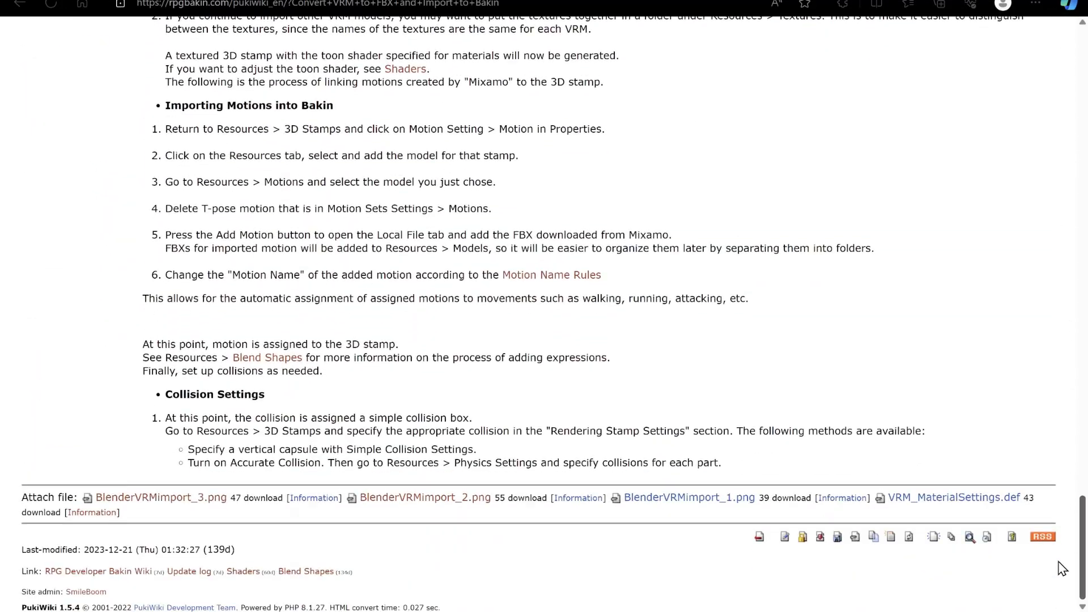
{"action": "mouse_move", "coordinate": [871, 502]}
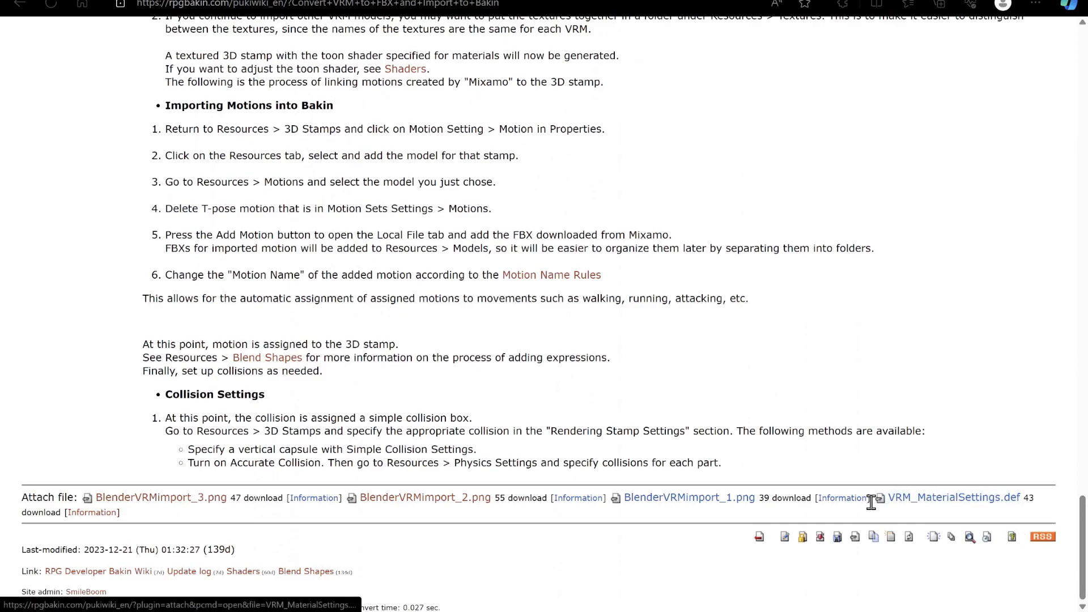
Download the VRM_MaterialSettings.def attachment from the wiki page.
{"action": "double_click", "coordinate": [954, 497]}
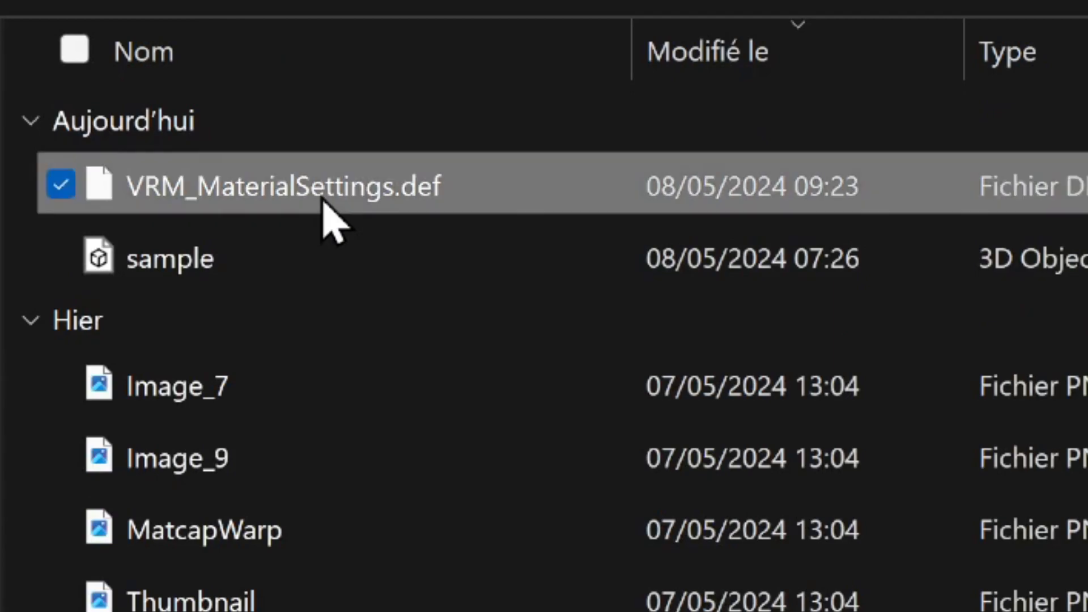
Copy VRM_MaterialSettings.def into the folder holding sample.fbx.
{"action": "key", "text": "F2"}
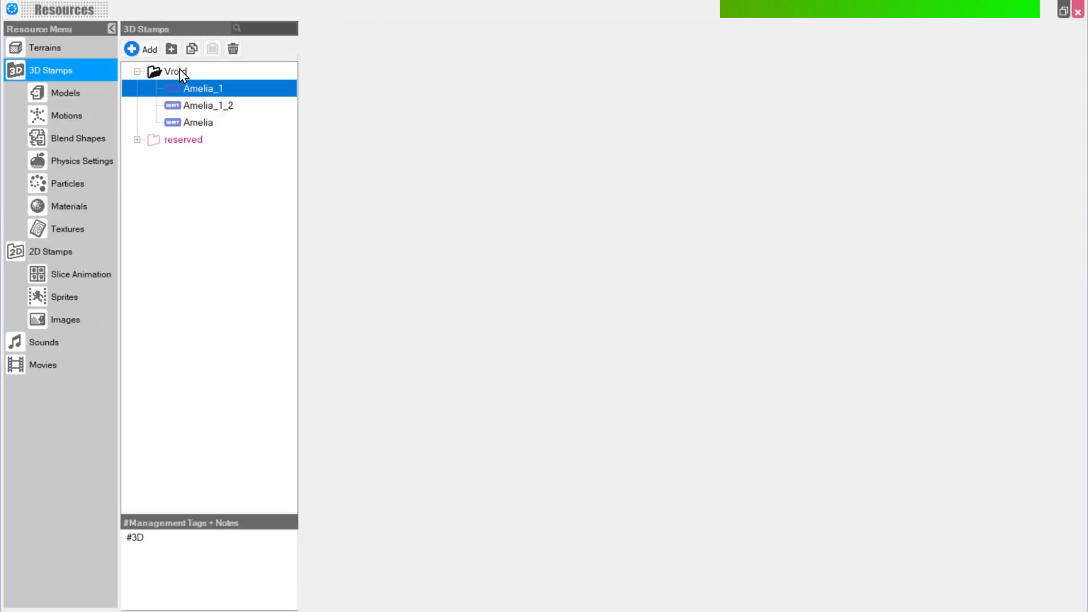
Add sample.fbx from local files as a new Vroid 3D stamp with all materials added as new.
{"action": "left_click", "coordinate": [141, 49]}
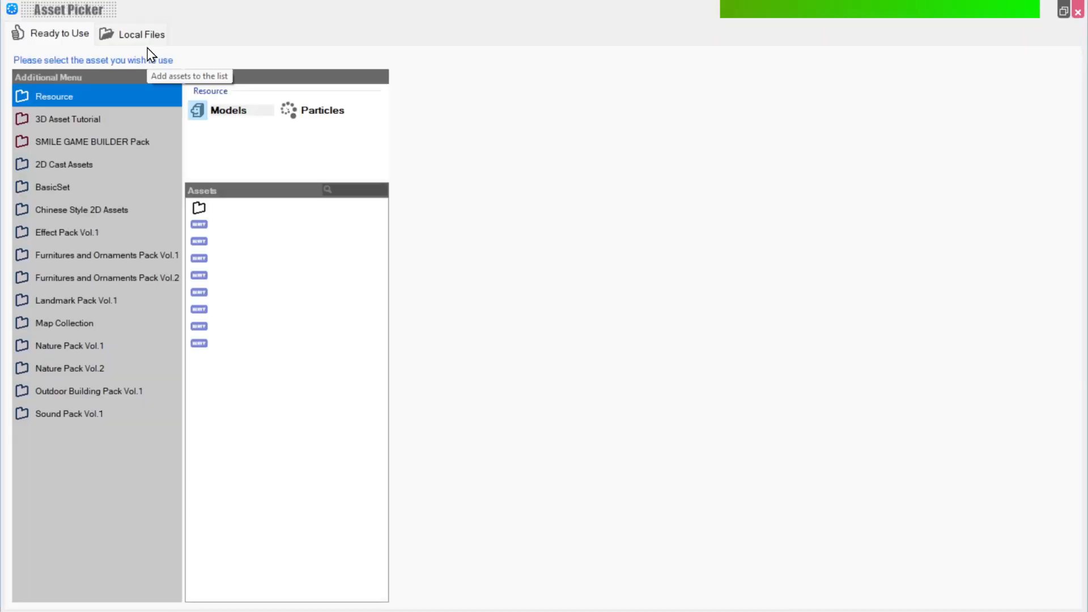
{"action": "left_click", "coordinate": [141, 34]}
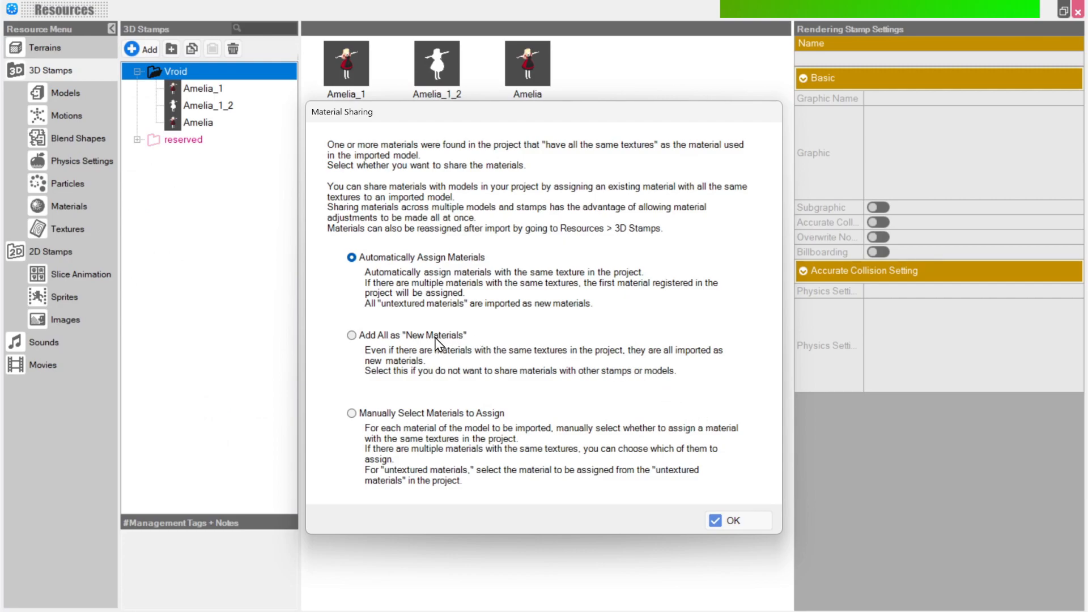
{"action": "left_click", "coordinate": [352, 334]}
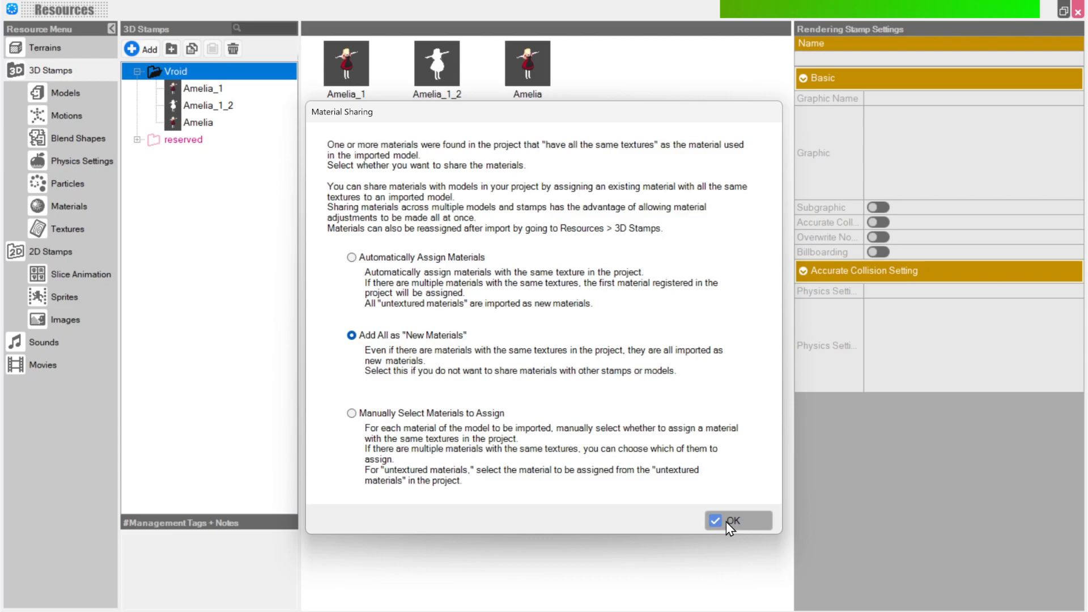
{"action": "left_click", "coordinate": [728, 520]}
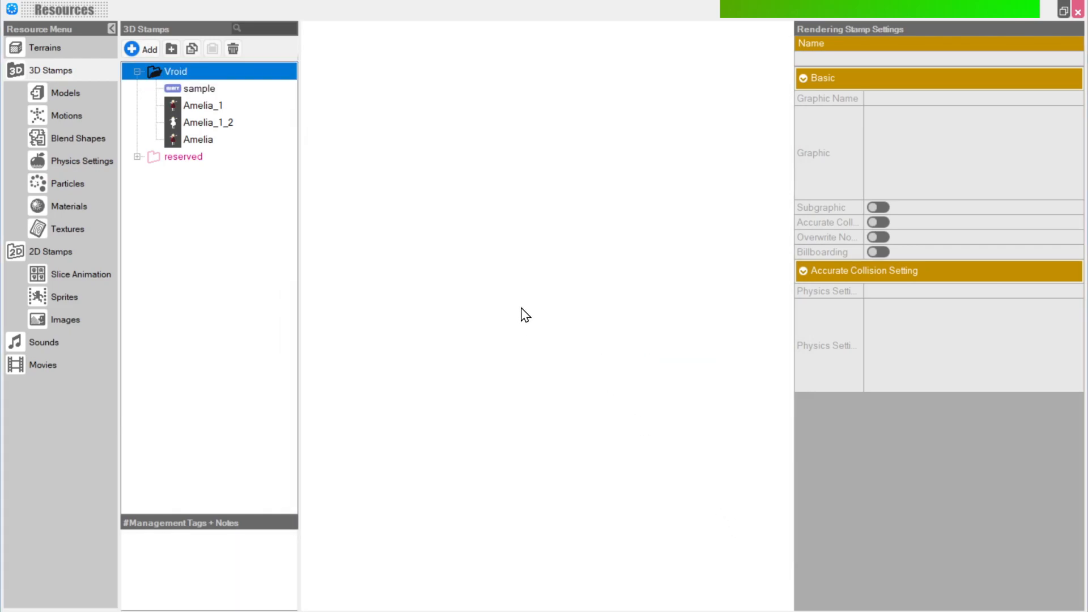
{"action": "left_click", "coordinate": [200, 88]}
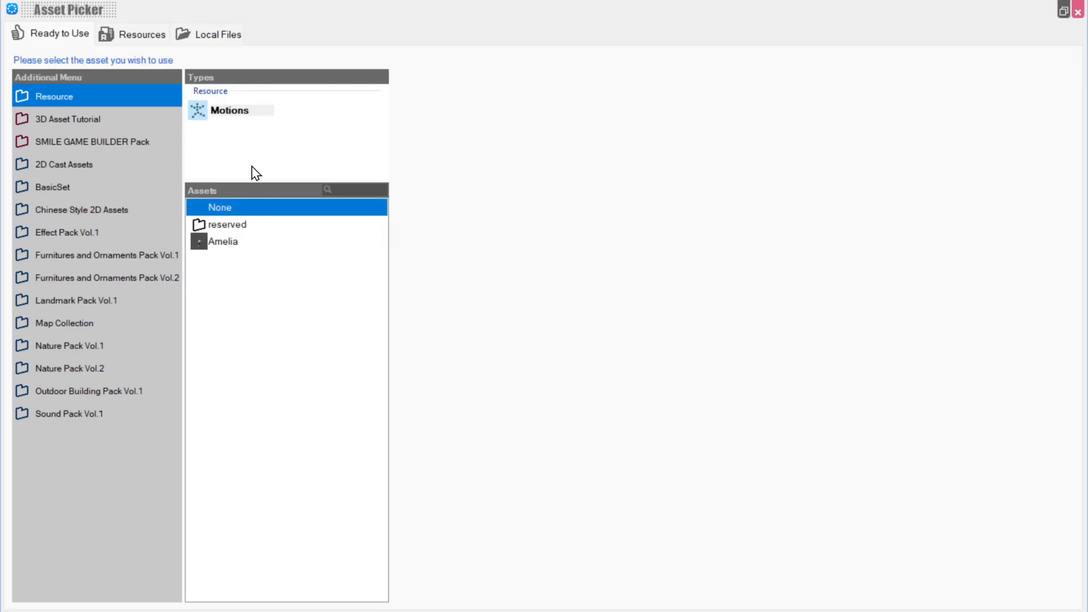
Pick the sample model from existing resources to make the stamp.
{"action": "left_click", "coordinate": [141, 34]}
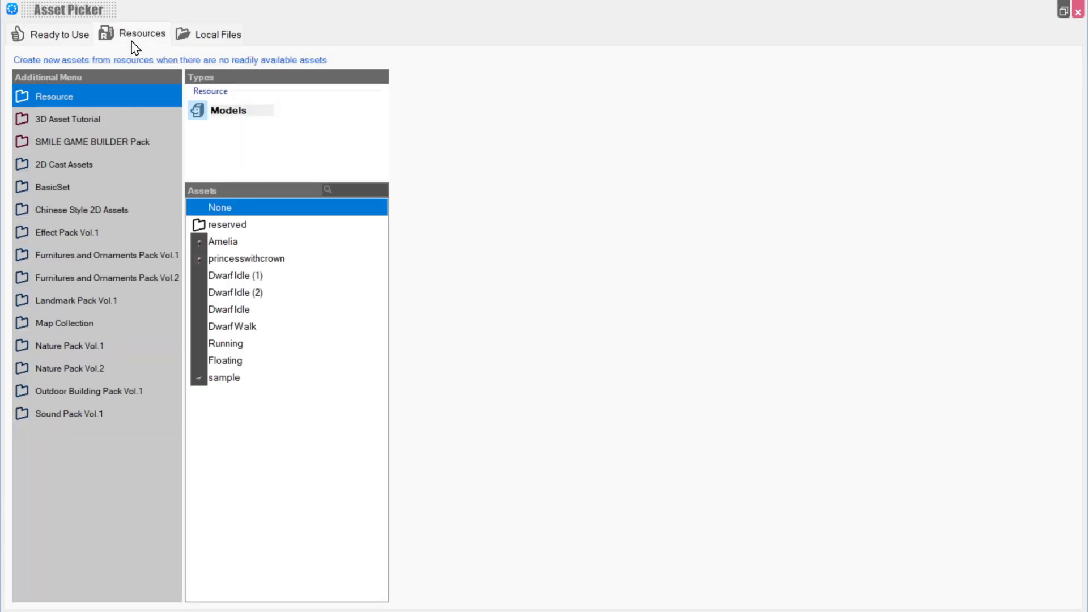
{"action": "left_click", "coordinate": [224, 376]}
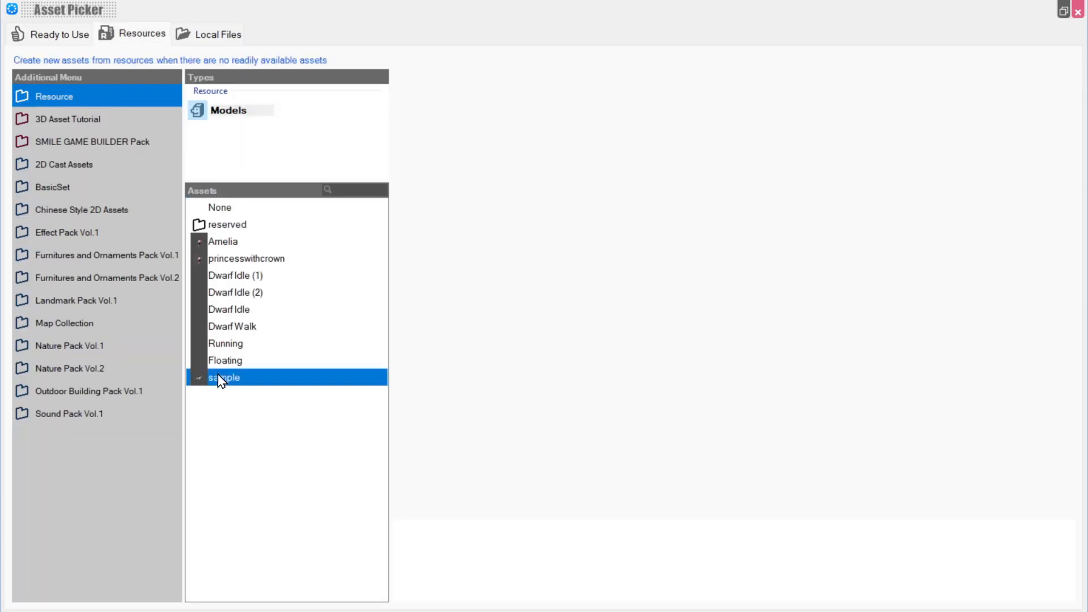
{"action": "left_click", "coordinate": [223, 377]}
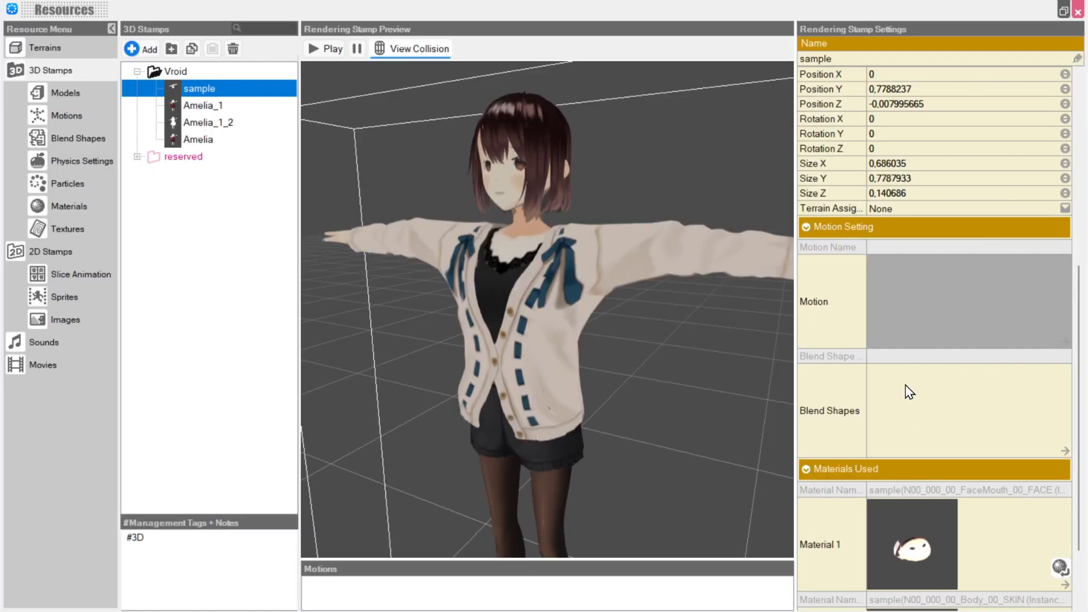
Enable Accurate Collision on the sample stamp and start assigning a physics setting.
{"action": "left_click", "coordinate": [411, 49]}
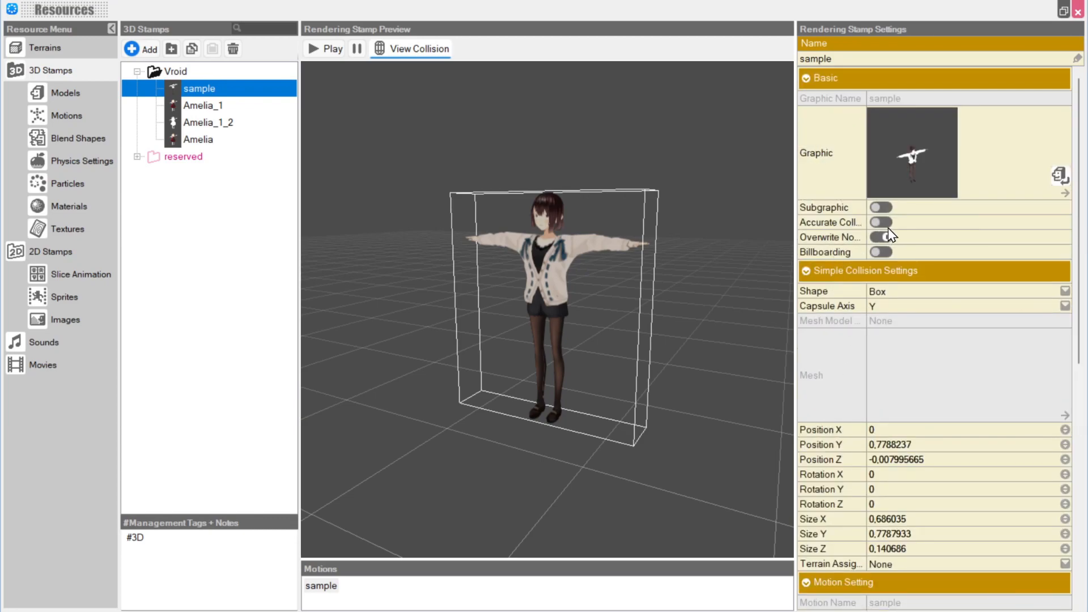
{"action": "left_click", "coordinate": [879, 222]}
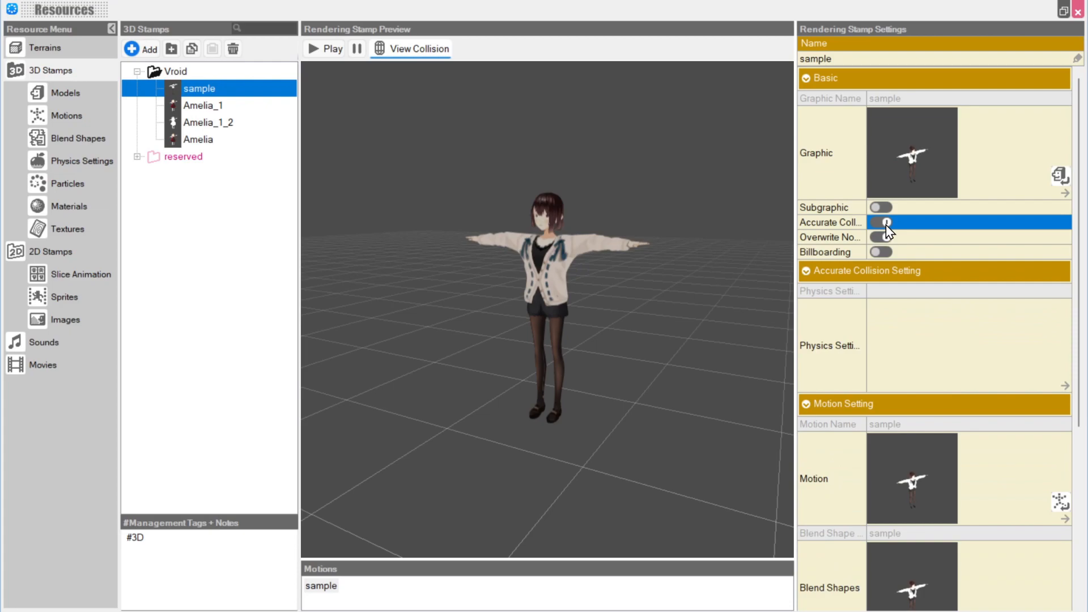
{"action": "left_click", "coordinate": [879, 222]}
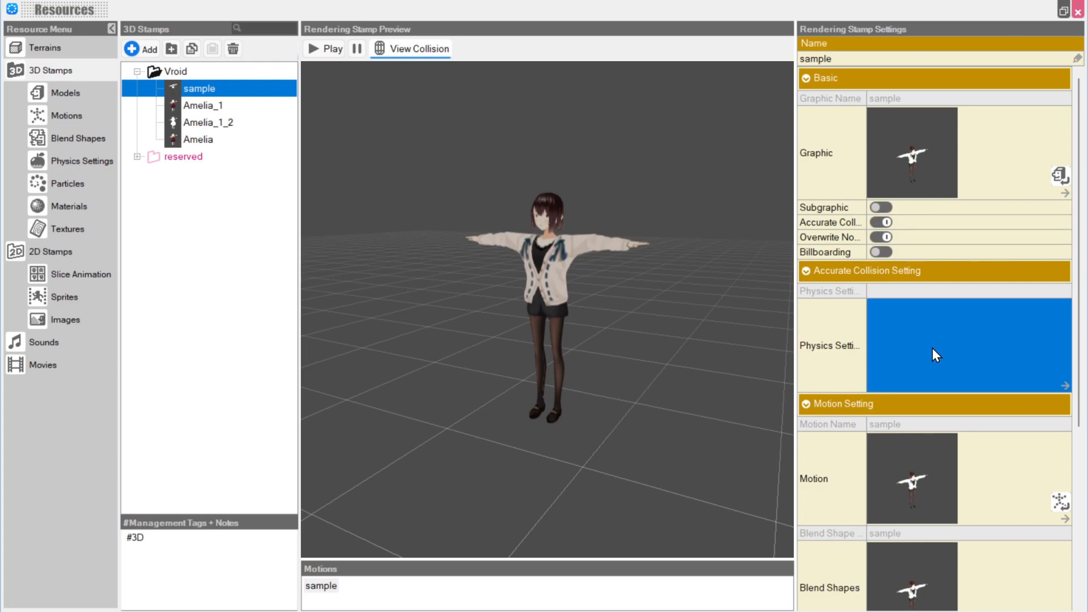
{"action": "left_click", "coordinate": [967, 345]}
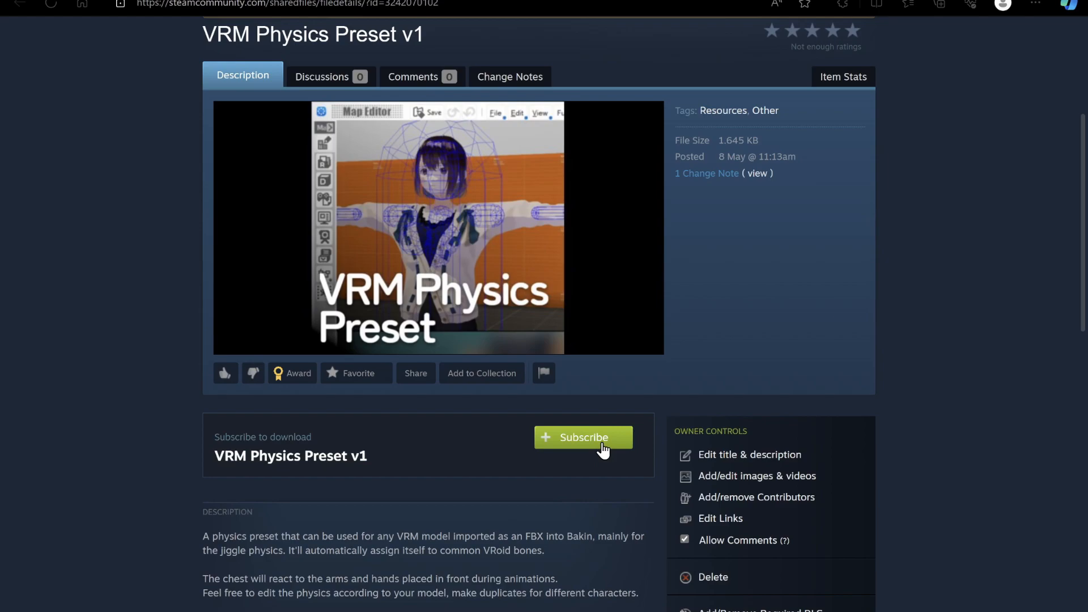
{"action": "mouse_move", "coordinate": [600, 519]}
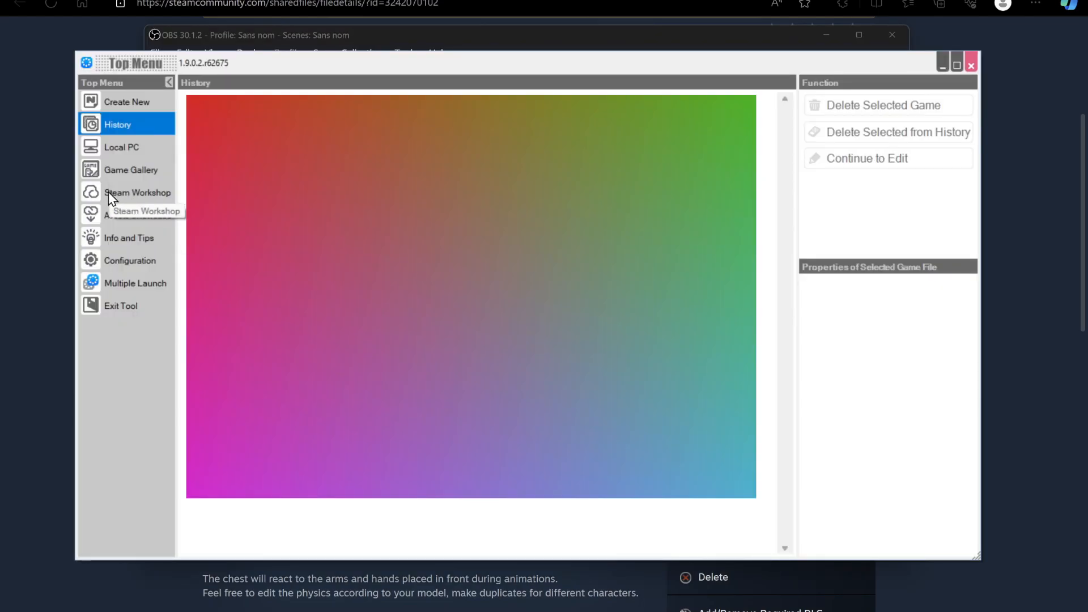
Select VRM Physics Preset v1 in Bakin's Steam Workshop showcase.
{"action": "left_click", "coordinate": [137, 193]}
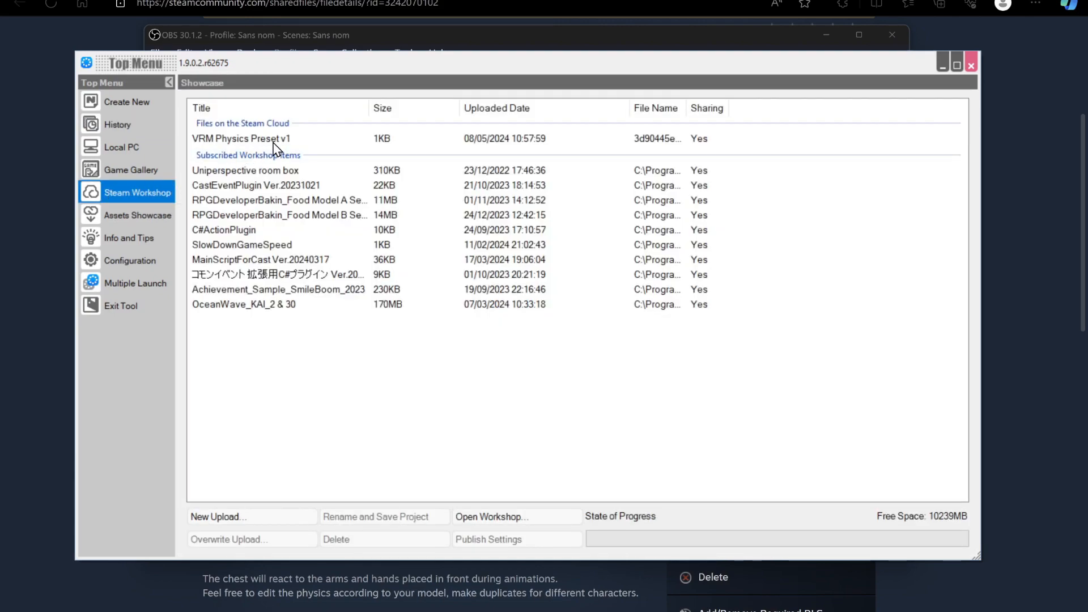
{"action": "left_click", "coordinate": [240, 138]}
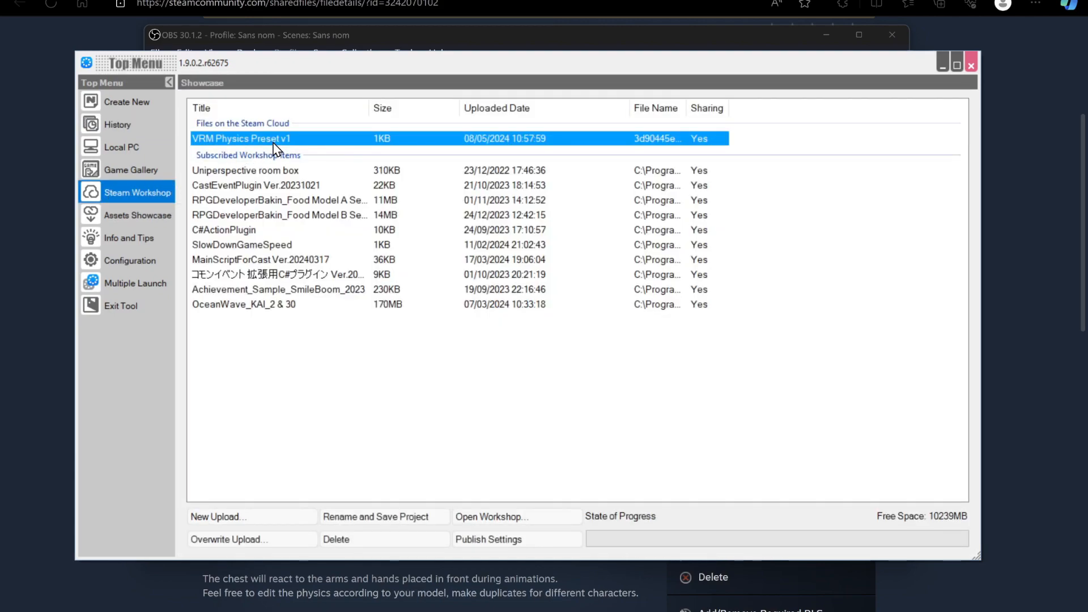
{"action": "mouse_move", "coordinate": [375, 517]}
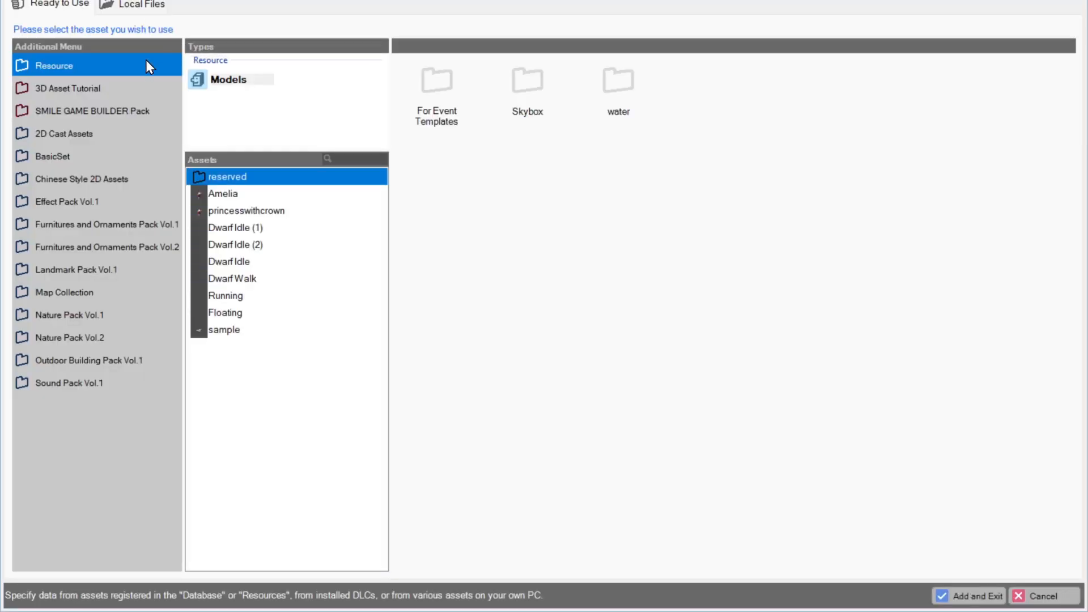
Add Physics1 from VRMPhysicsPreset to the resources and assign it to the character stamp.
{"action": "left_click", "coordinate": [143, 4]}
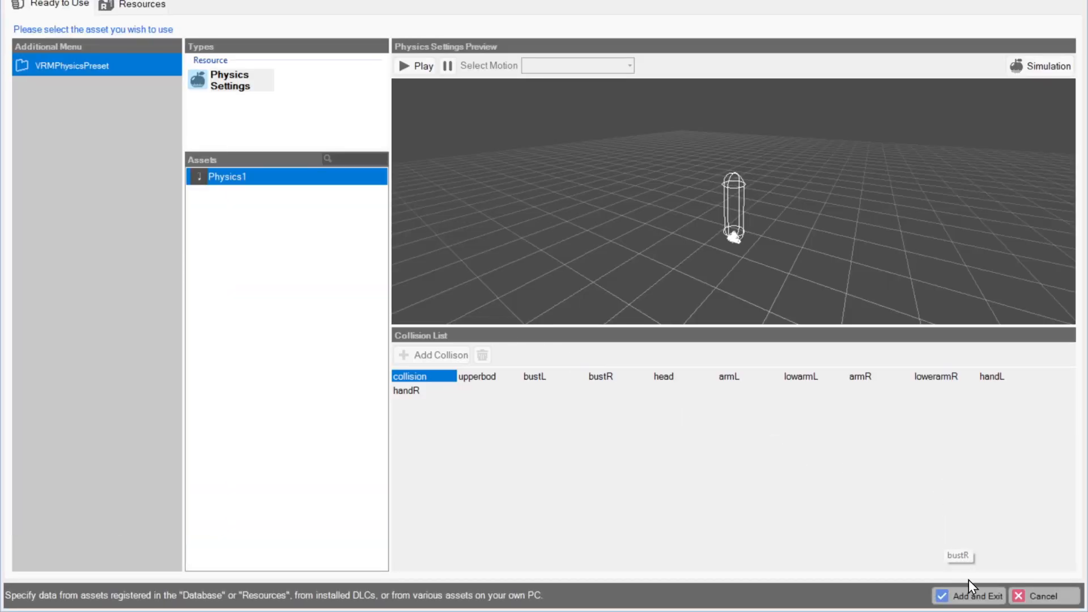
{"action": "left_click", "coordinate": [972, 595]}
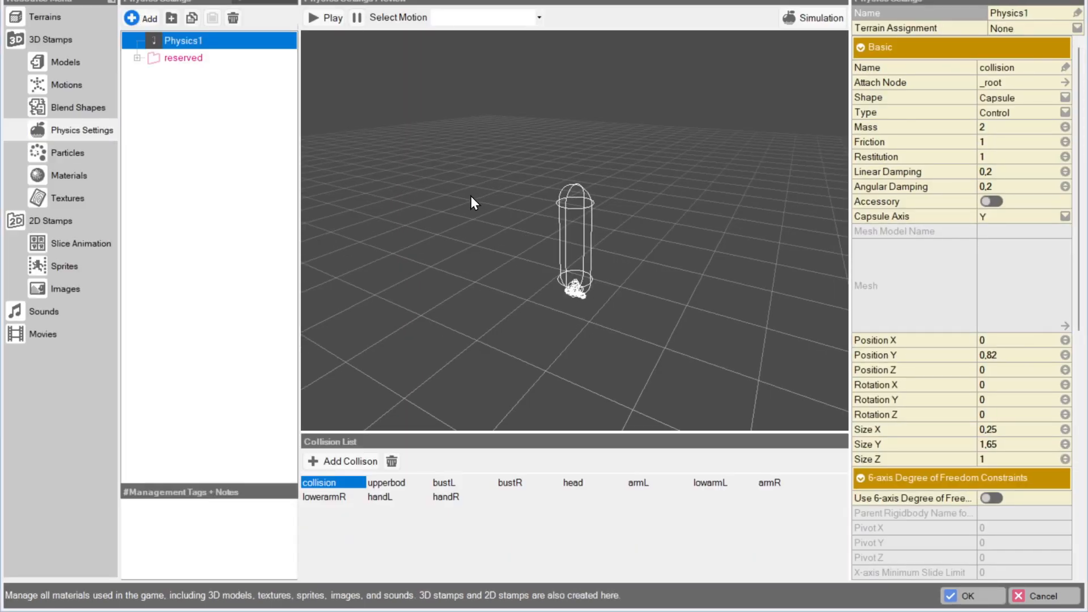
{"action": "mouse_move", "coordinate": [55, 62]}
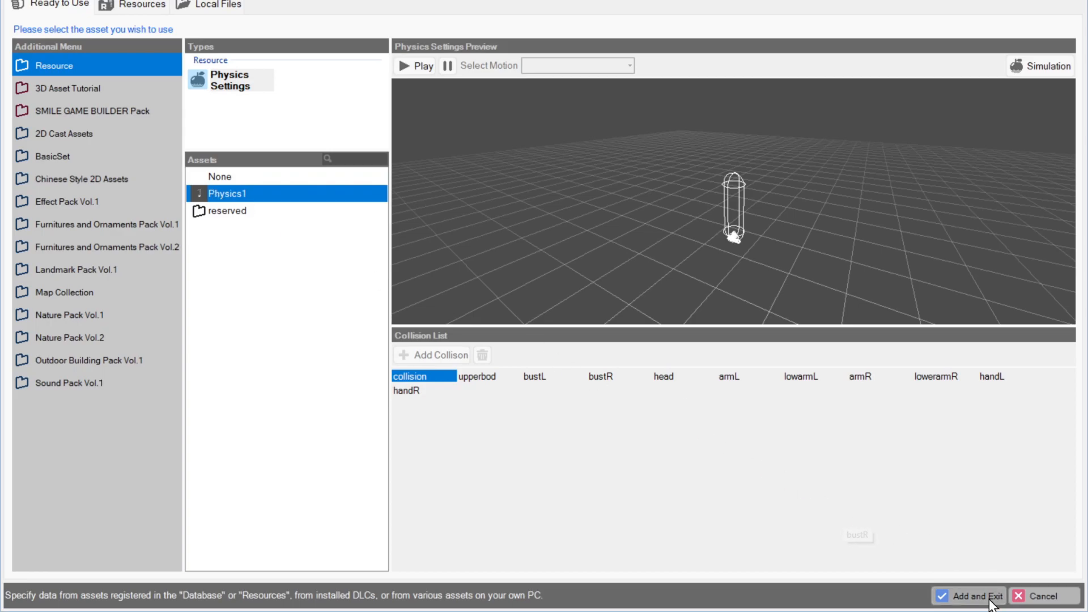
{"action": "left_click", "coordinate": [968, 596]}
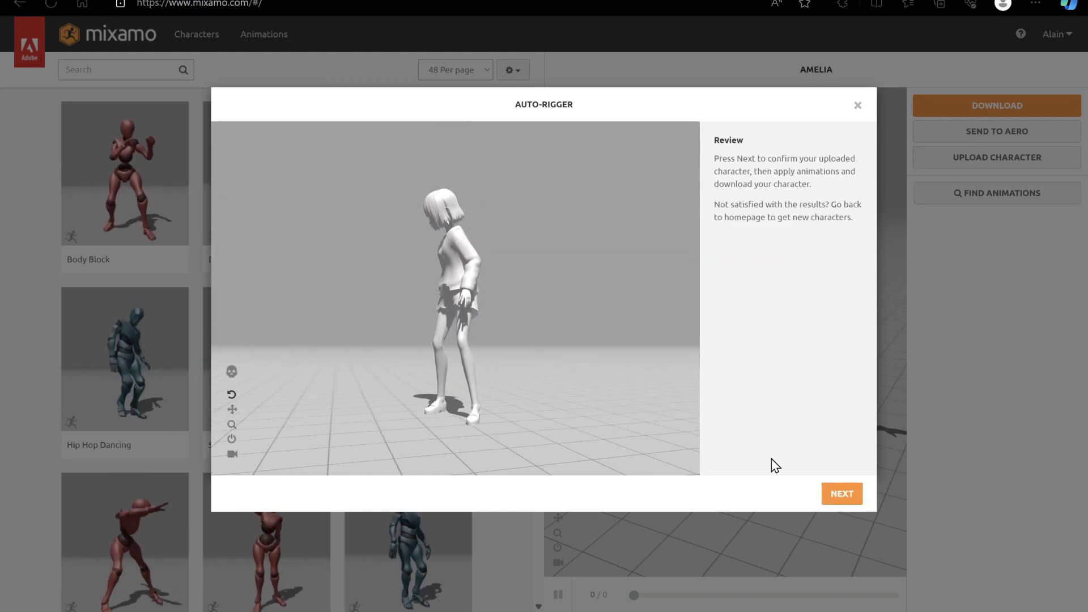
Confirm the auto-rigged SAMPLE upload as Mixamo's current character.
{"action": "left_click", "coordinate": [841, 493]}
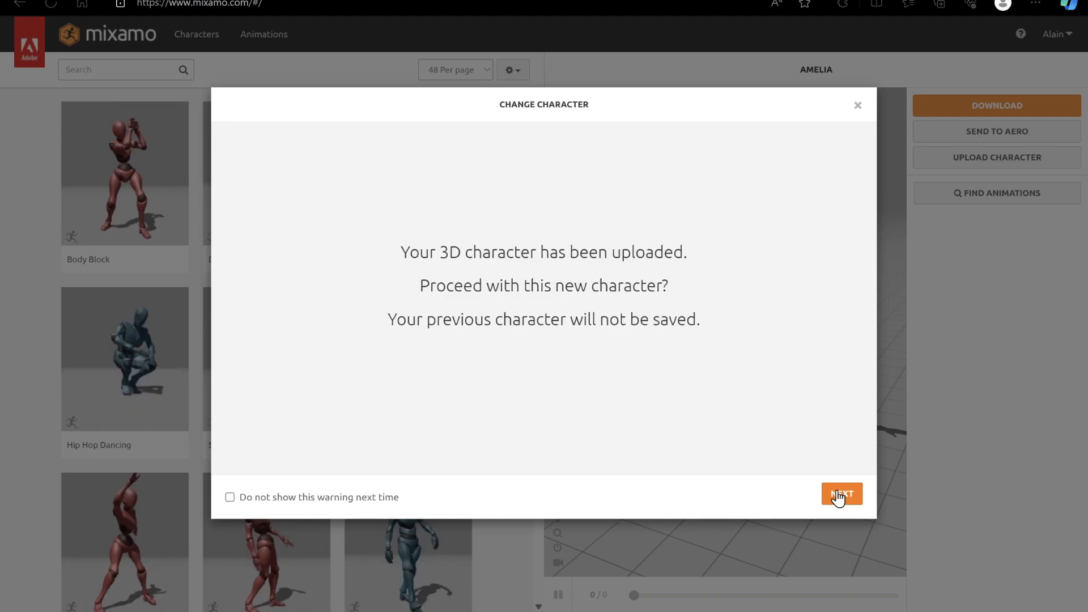
{"action": "left_click", "coordinate": [840, 493]}
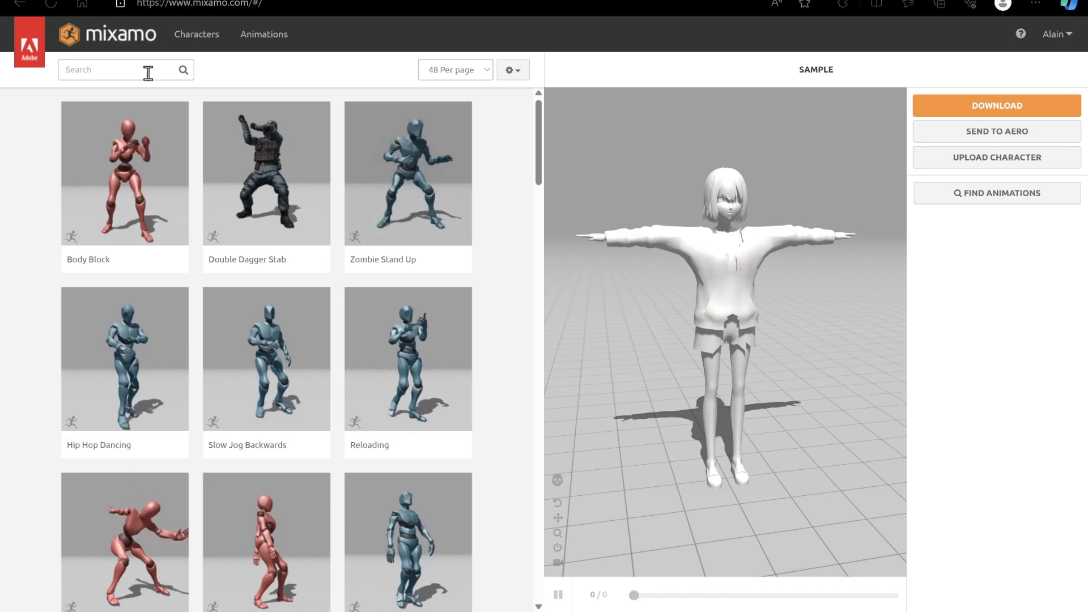
{"action": "left_click", "coordinate": [104, 69]}
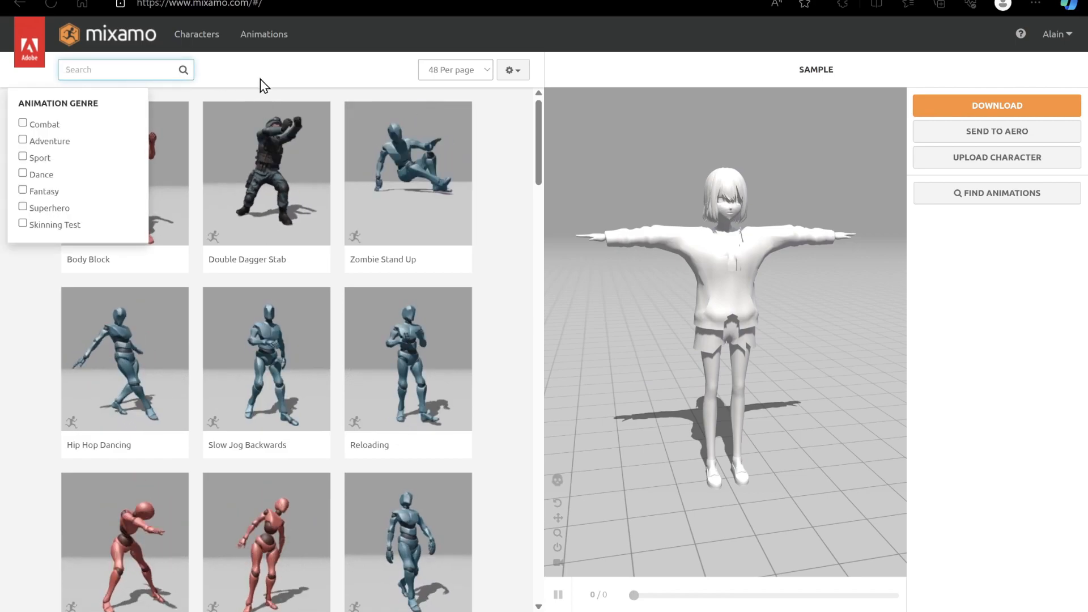
Download the Idle animation without skin, then set Walking to In Place.
{"action": "type", "text": "idle"}
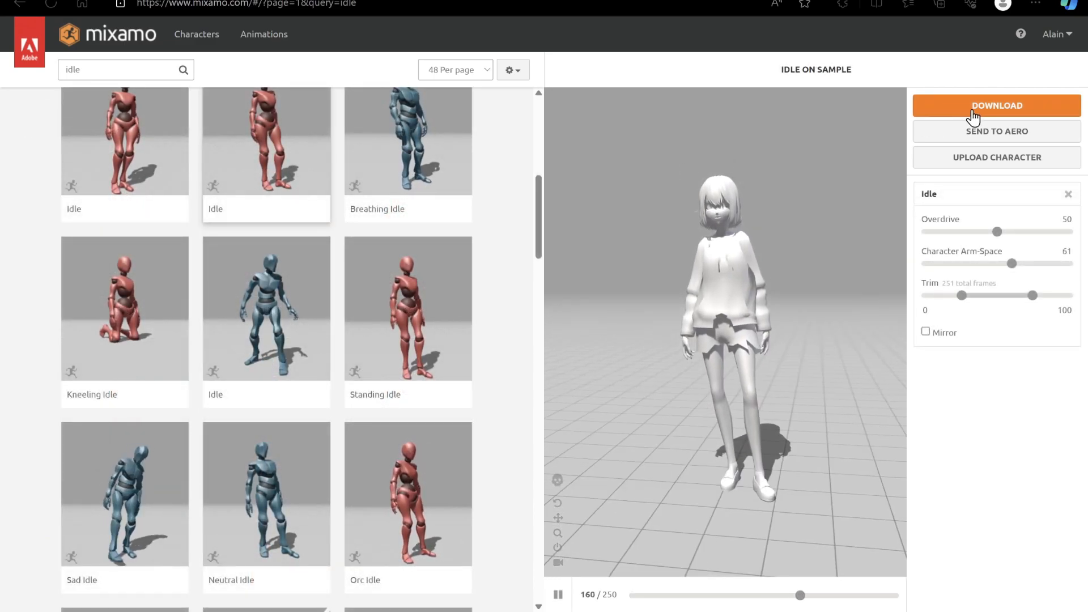
{"action": "left_click", "coordinate": [995, 105]}
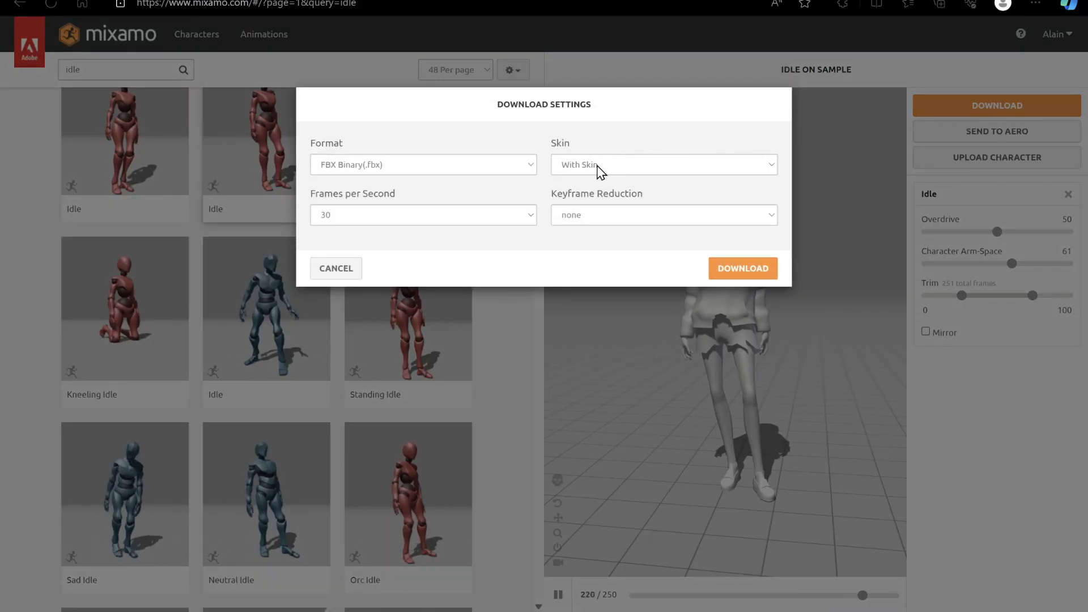
{"action": "left_click", "coordinate": [661, 164]}
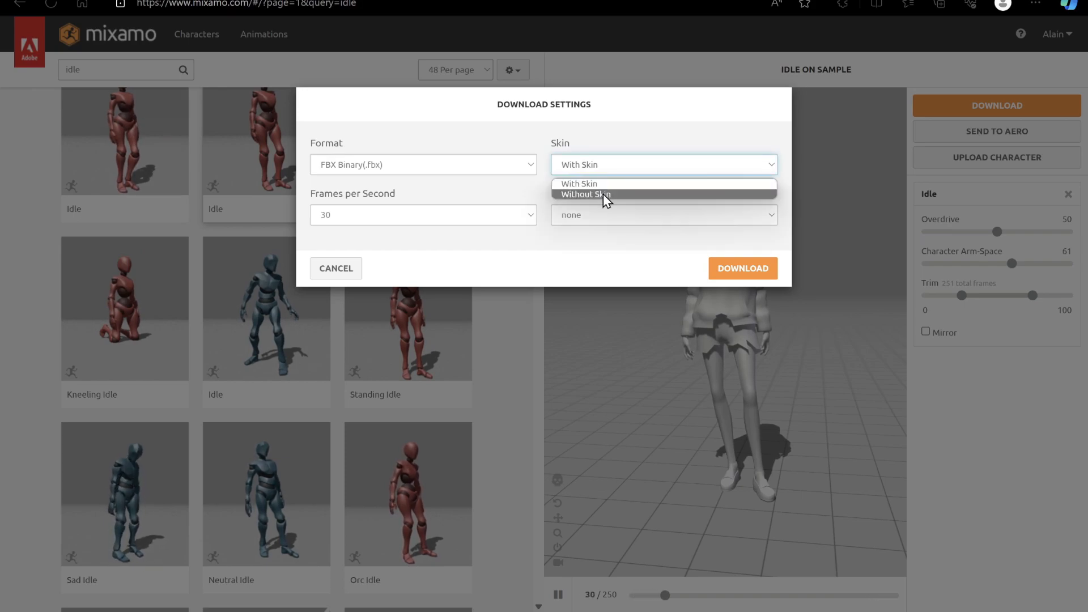
{"action": "left_click", "coordinate": [584, 193]}
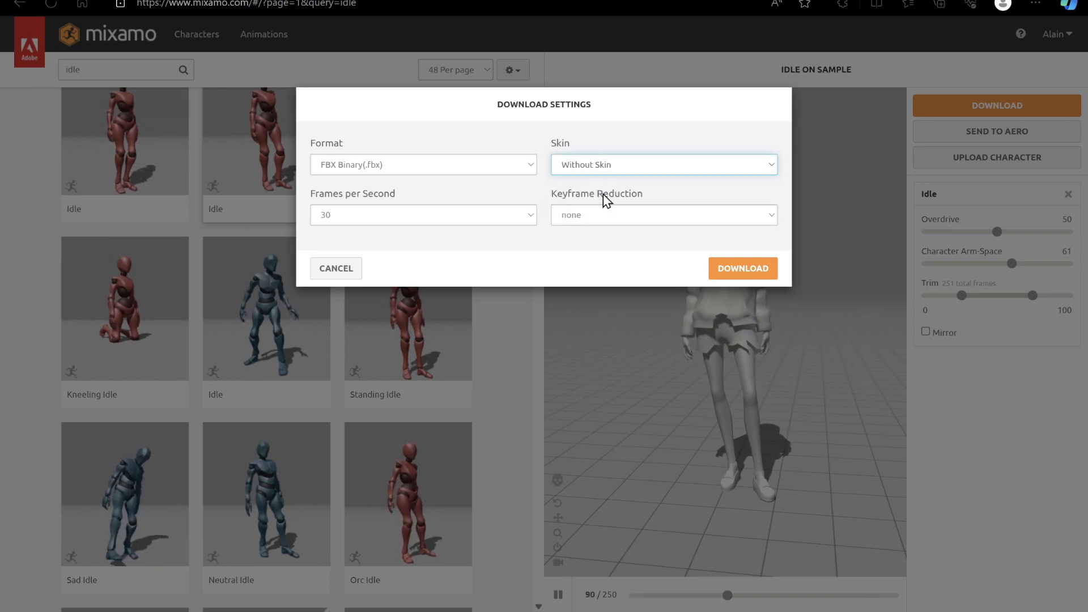
{"action": "left_click", "coordinate": [422, 214]}
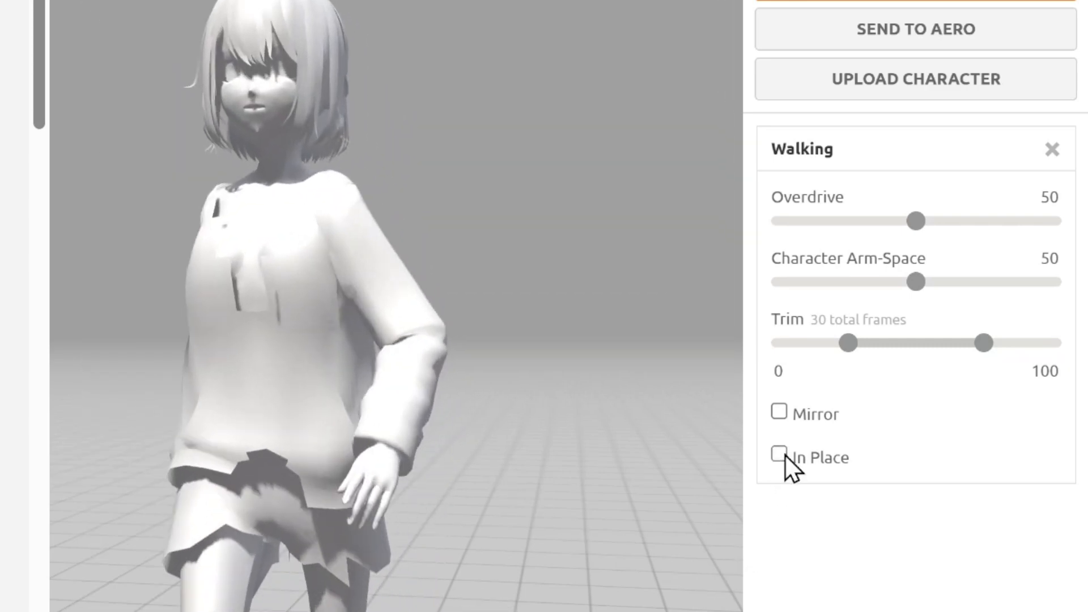
{"action": "left_click", "coordinate": [777, 454]}
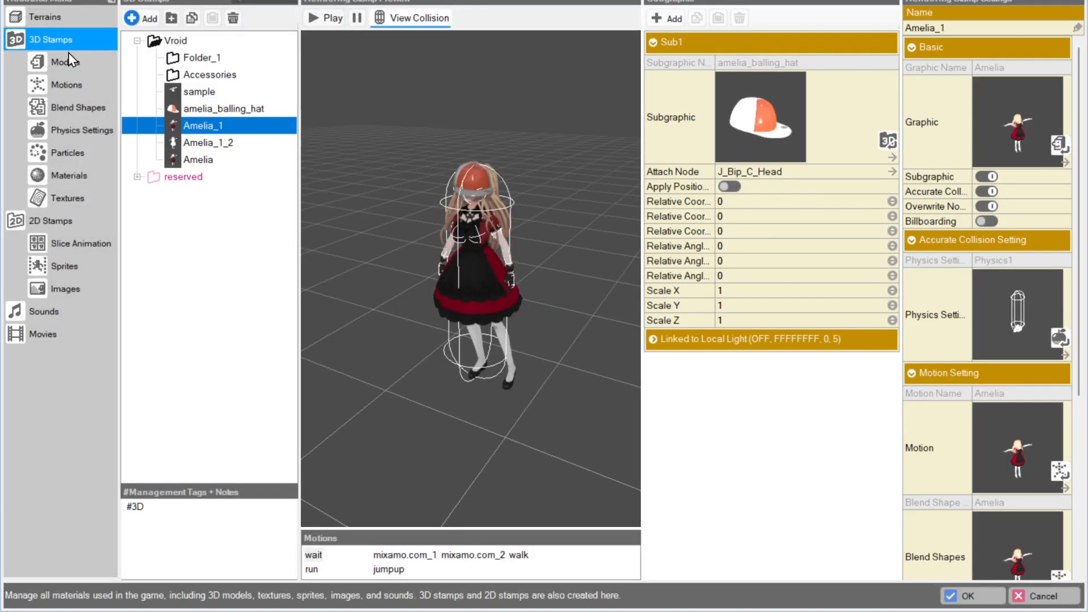
Add a new motion to the sample motion set and choose its animation file.
{"action": "left_click", "coordinate": [66, 85]}
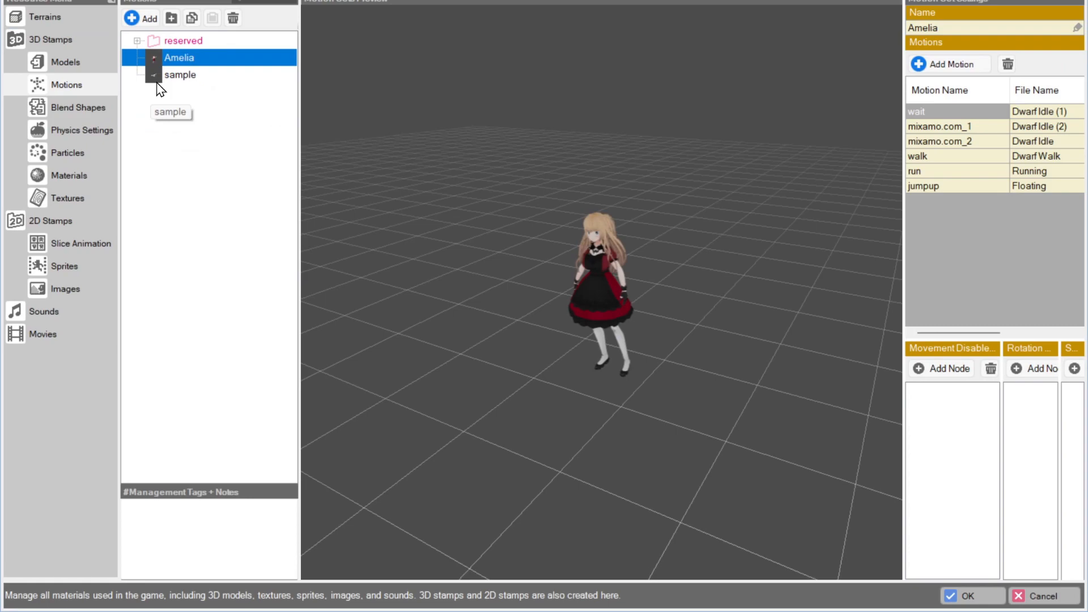
{"action": "left_click", "coordinate": [180, 74]}
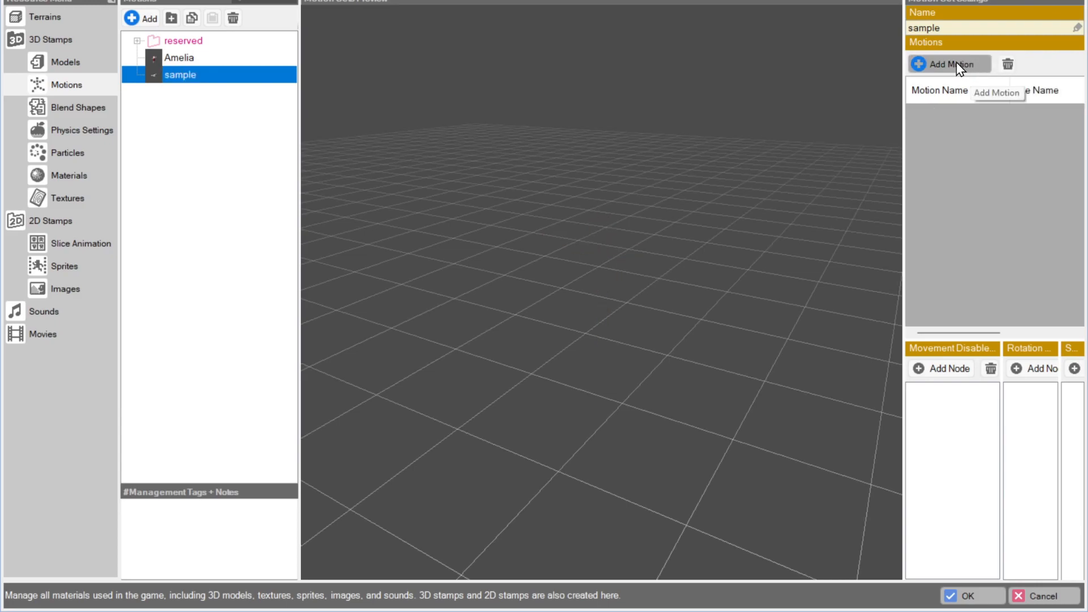
{"action": "left_click", "coordinate": [949, 63]}
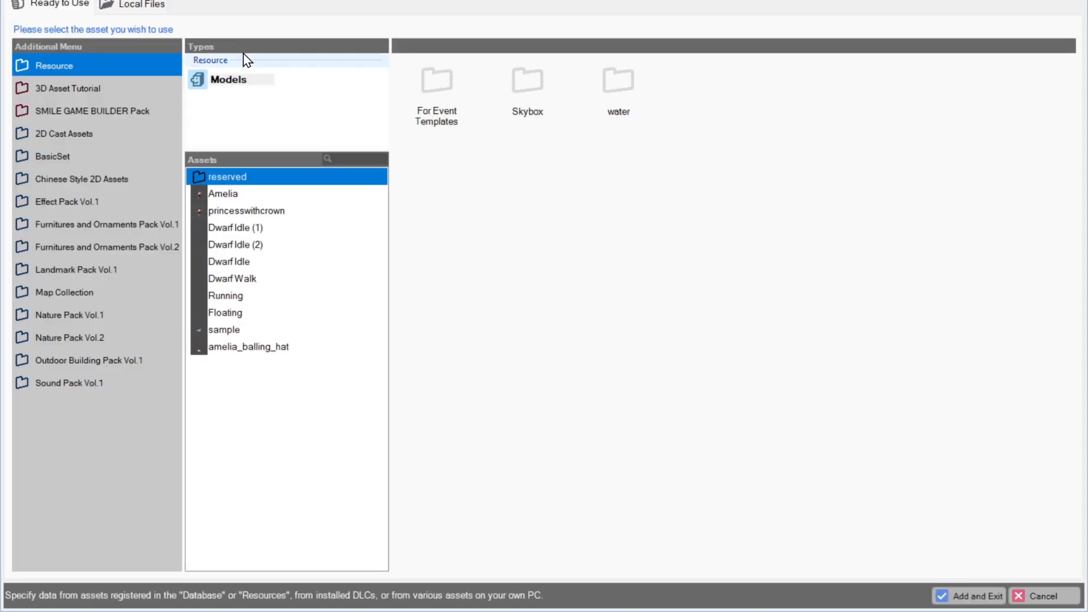
{"action": "left_click", "coordinate": [138, 5]}
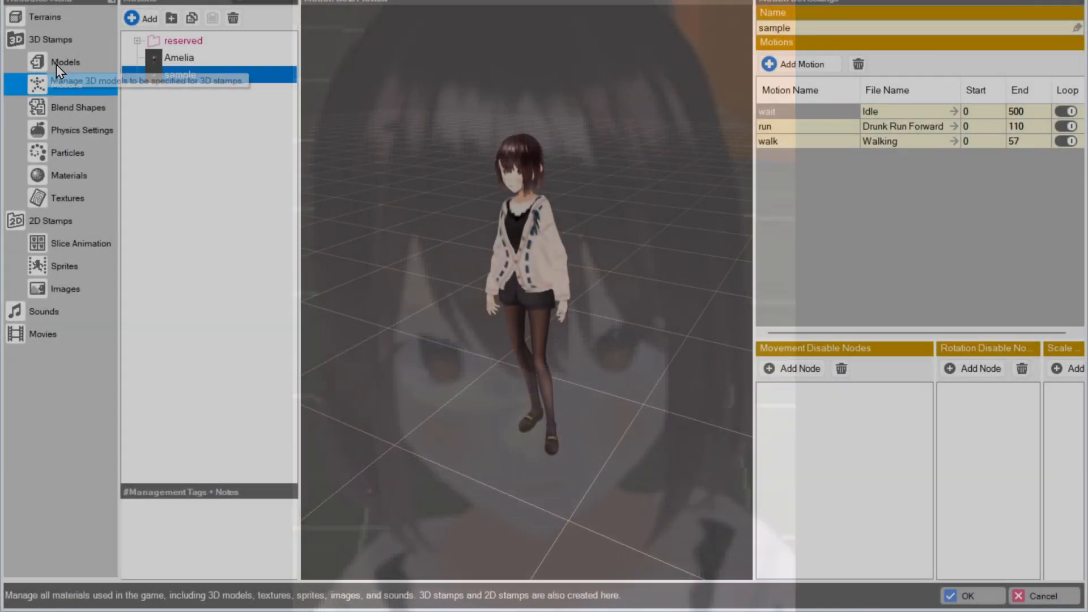
Set the sample FaceMouth FACE material's cutoff threshold to 0.6.
{"action": "left_click", "coordinate": [69, 176]}
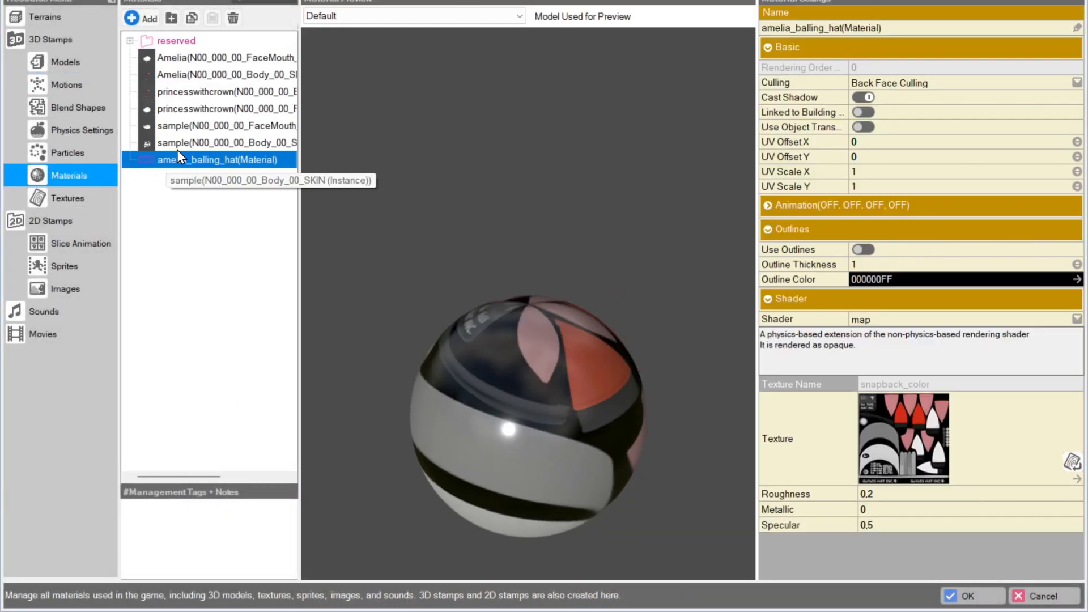
{"action": "left_click", "coordinate": [226, 126]}
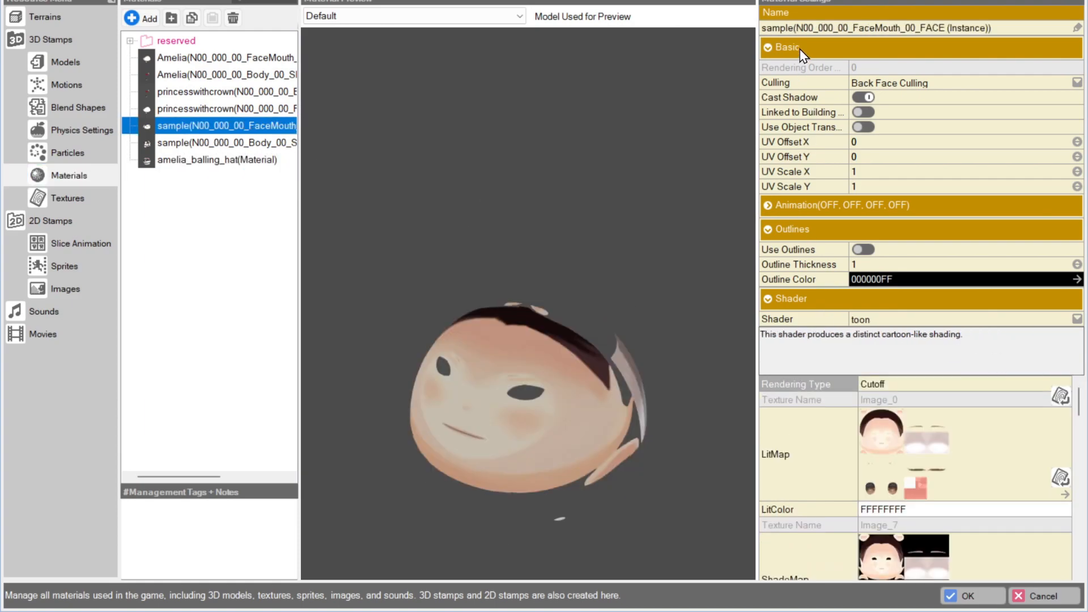
{"action": "left_click", "coordinate": [788, 48]}
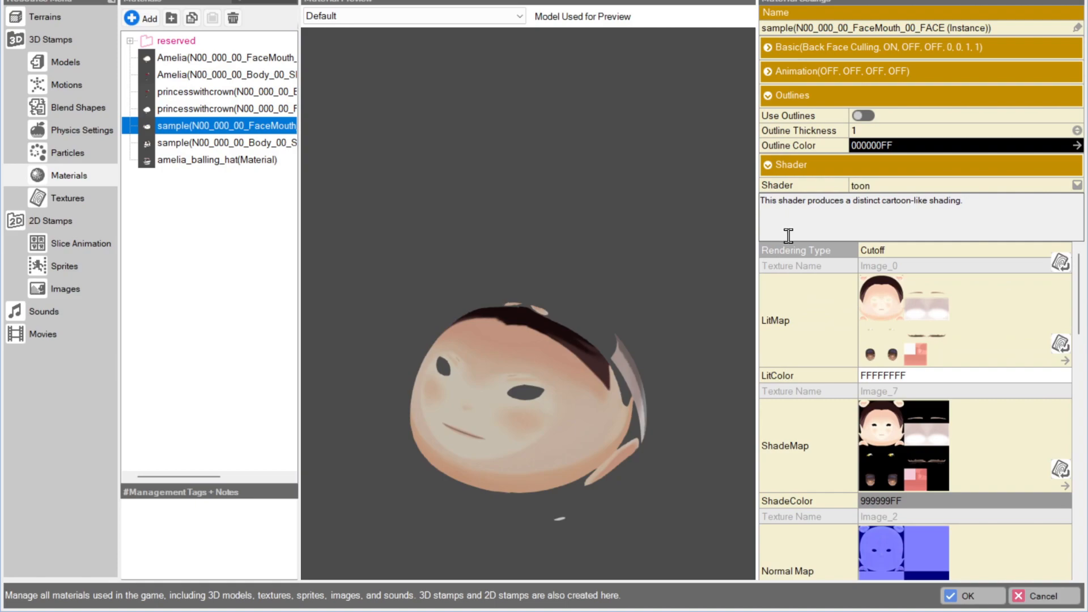
{"action": "scroll", "scroll_direction": "down", "scroll_amount": 3}
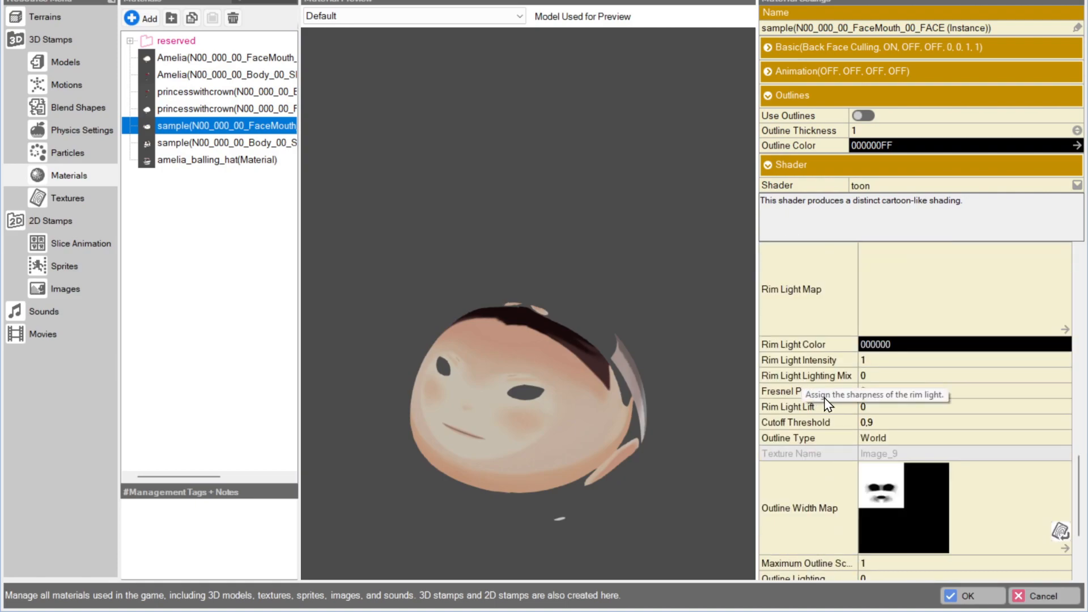
{"action": "left_click", "coordinate": [937, 421]}
{"action": "type", "text": "0.6"}
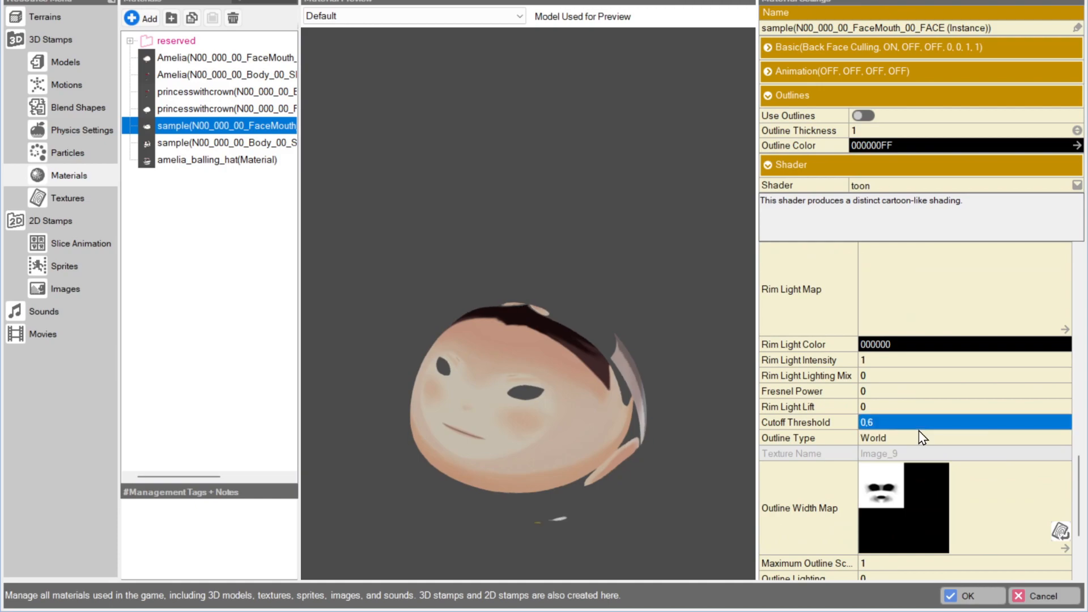
{"action": "left_click", "coordinate": [971, 594]}
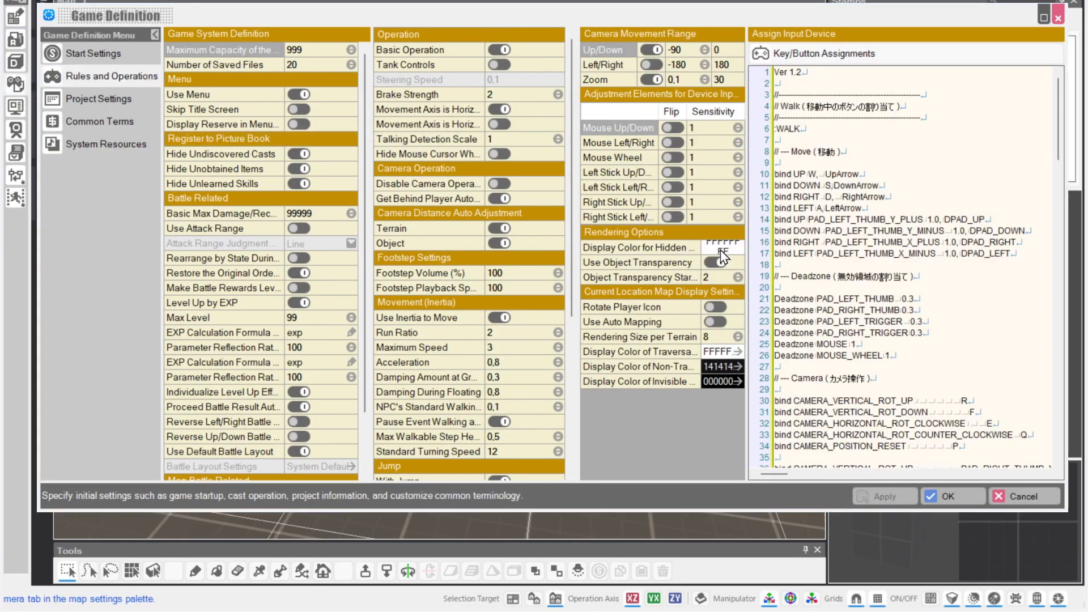
Turn on Use Object Transparency in Rules and Operations and apply it.
{"action": "left_click", "coordinate": [722, 247]}
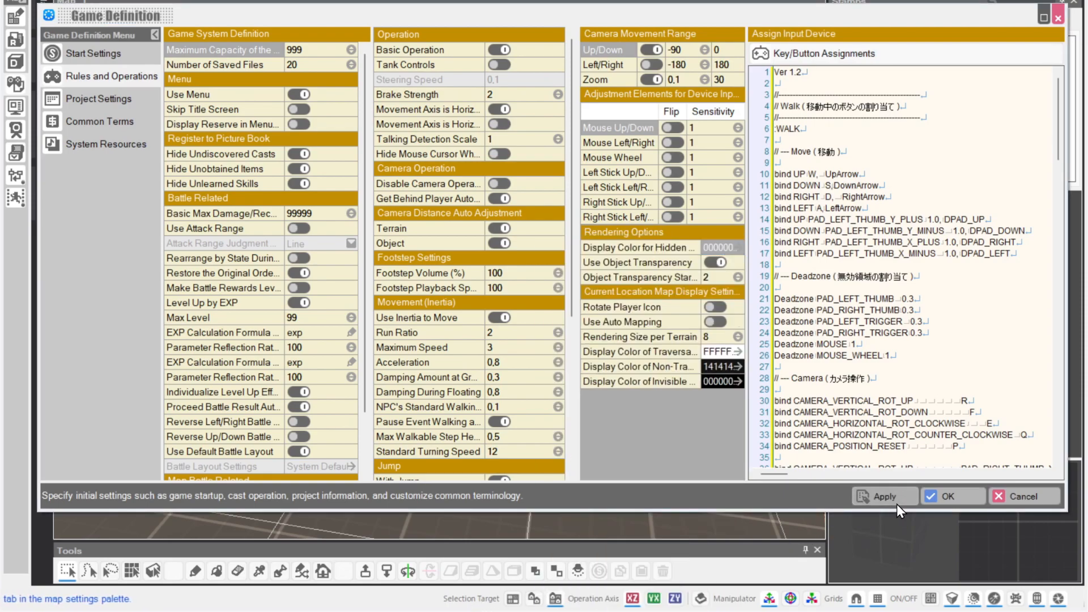
{"action": "left_click", "coordinate": [951, 495]}
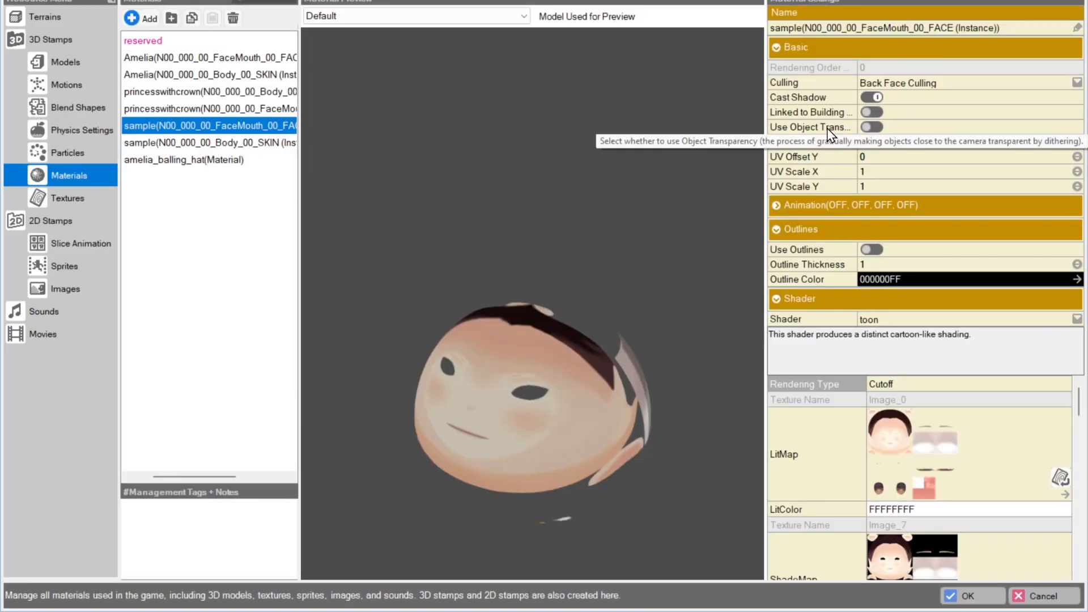
Turn on Use Object Transparency for the face material and select the sample's blend shapes.
{"action": "left_click", "coordinate": [871, 126]}
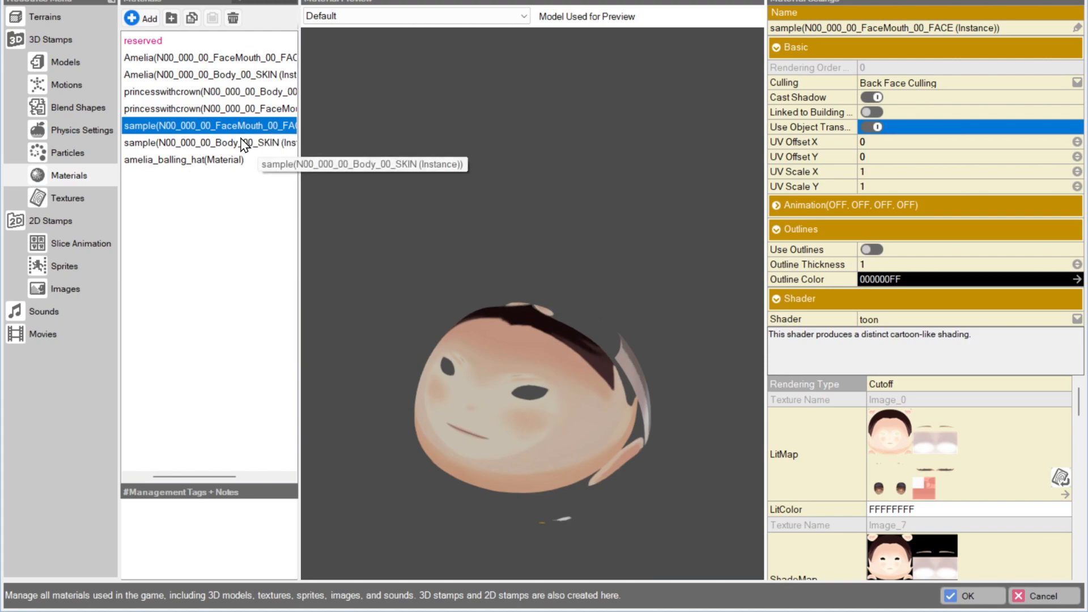
{"action": "left_click", "coordinate": [209, 143]}
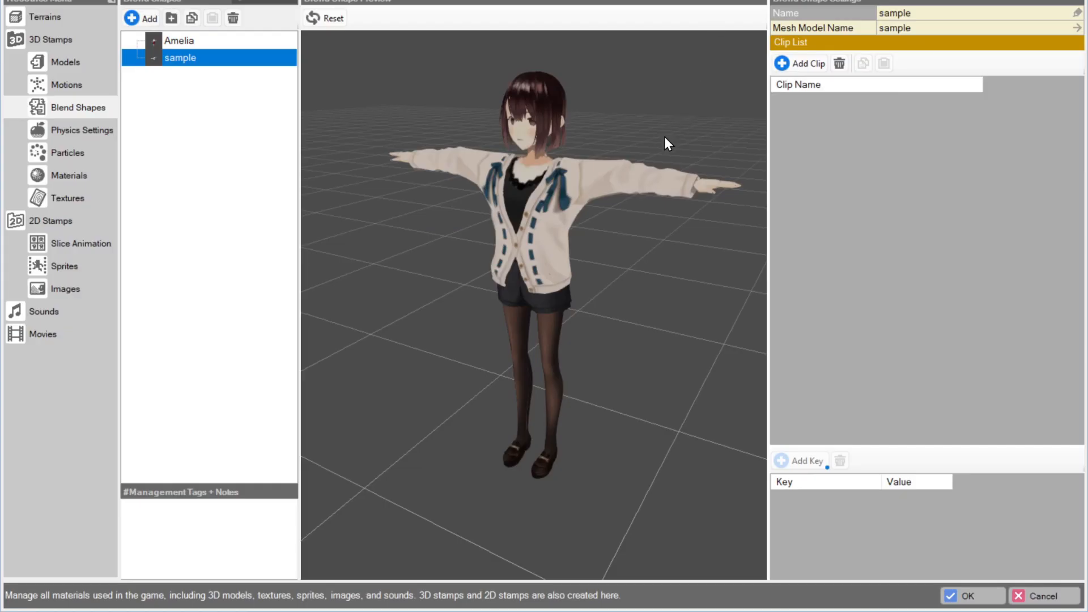
{"action": "mouse_move", "coordinate": [814, 87]}
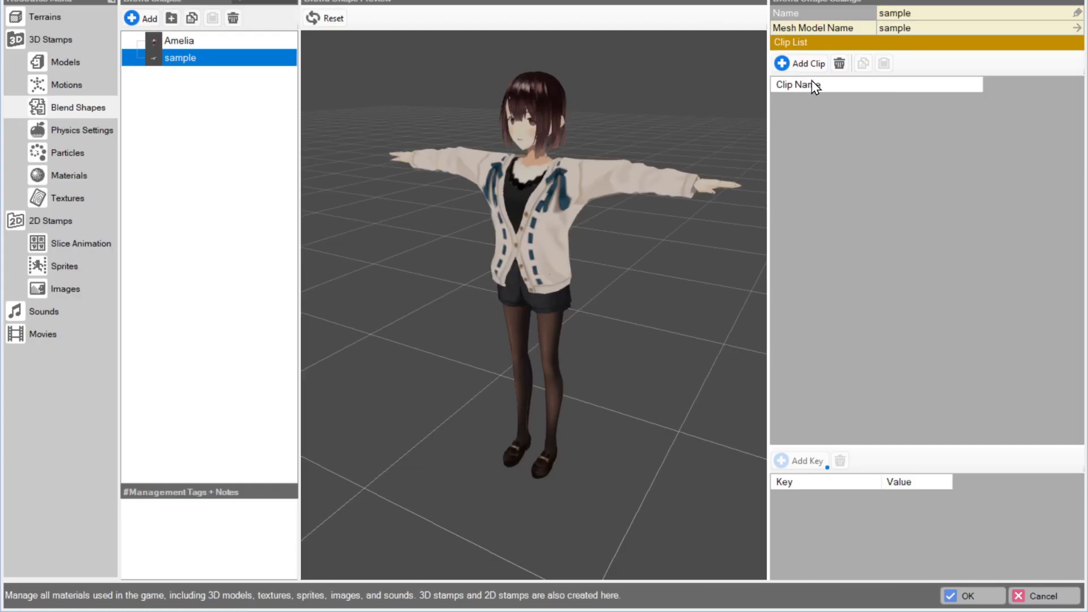
Create a blend-shape clip named 'default' with all facial keys at 0.00, then add another clip.
{"action": "left_click", "coordinate": [799, 63]}
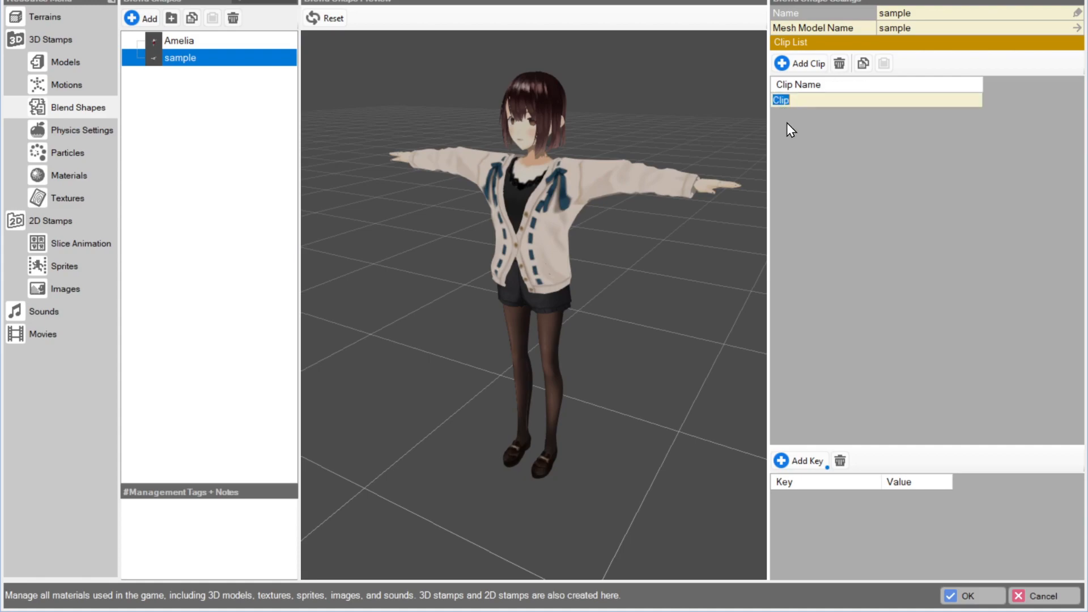
{"action": "type", "text": "default"}
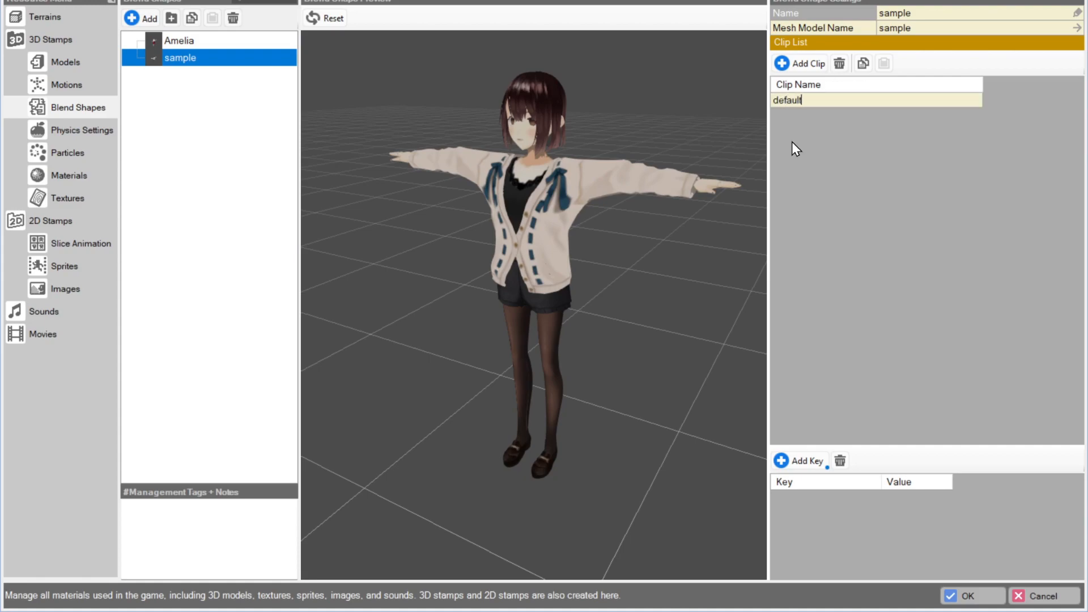
{"action": "left_click", "coordinate": [876, 100]}
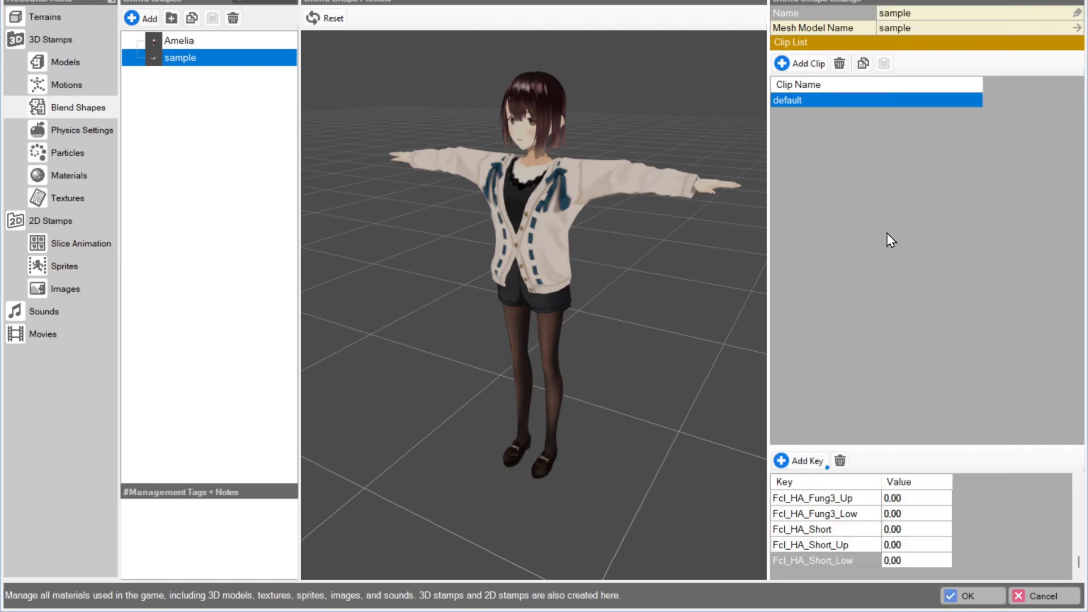
{"action": "mouse_move", "coordinate": [798, 63]}
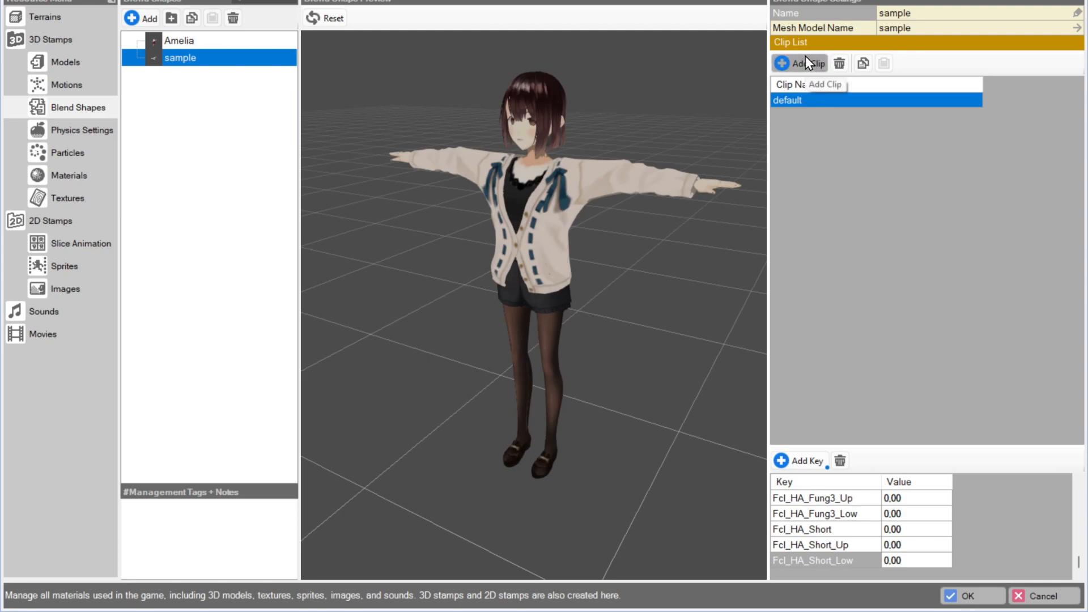
{"action": "left_click", "coordinate": [799, 63]}
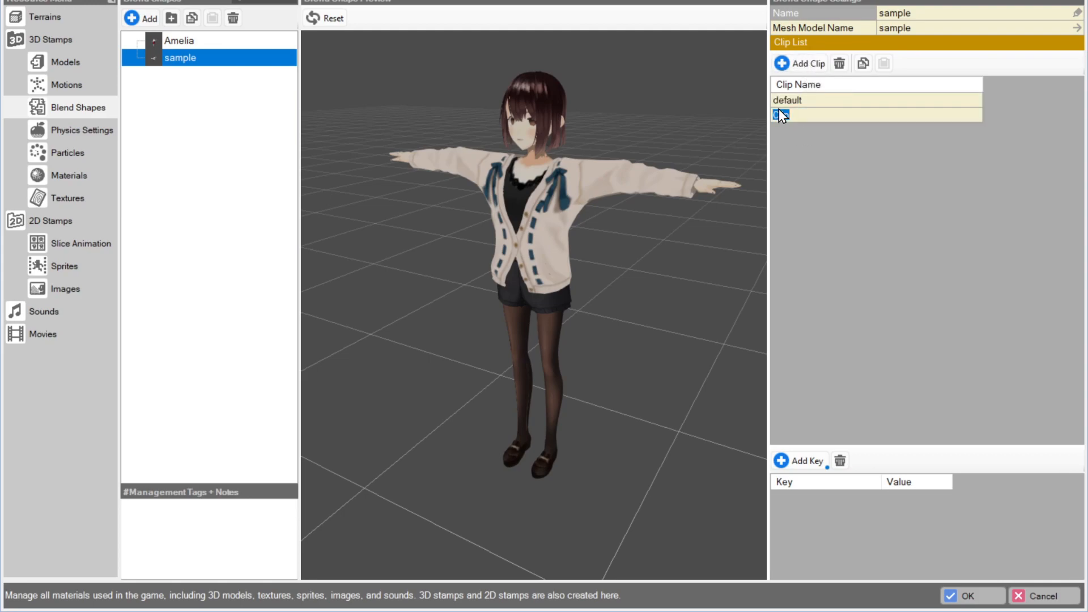
Name the second clip 'talk' and give it the Fcl_MTH_A mouth key at 1.00.
{"action": "type", "text": "talk"}
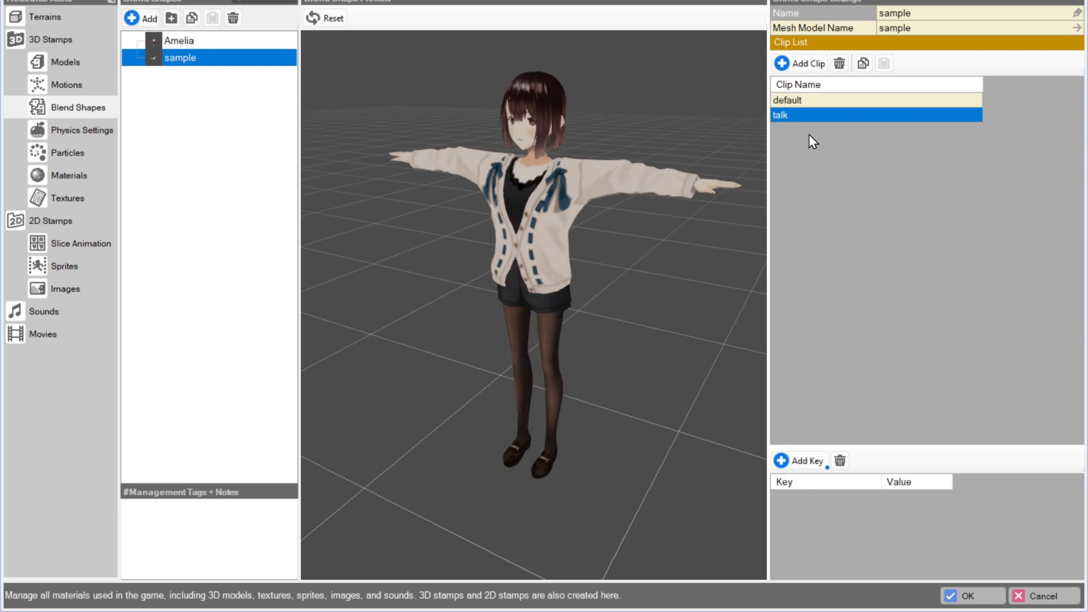
{"action": "left_click", "coordinate": [797, 461]}
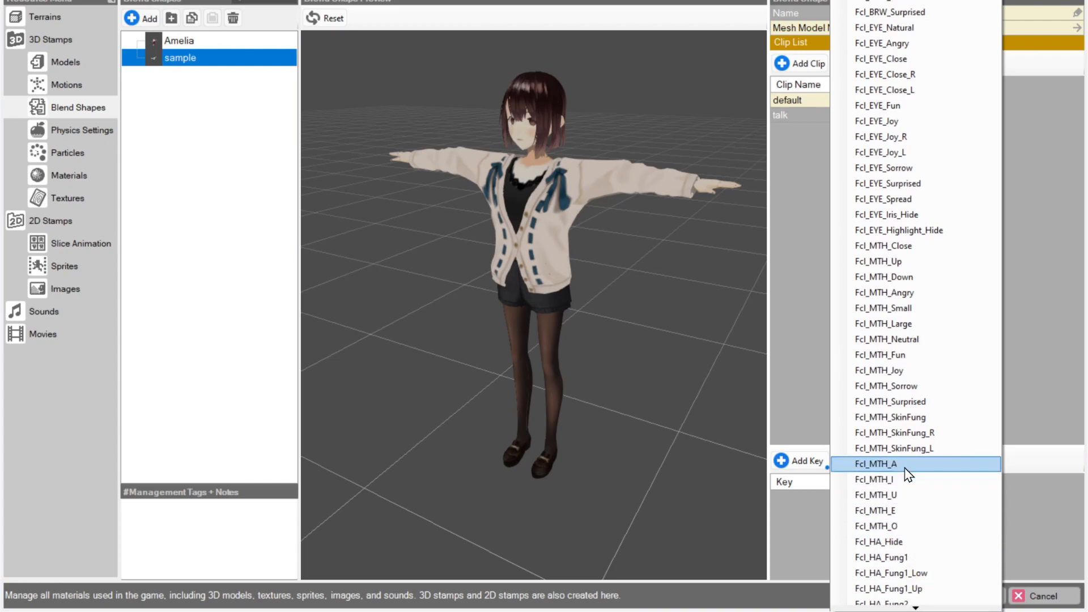
{"action": "left_click", "coordinate": [876, 464]}
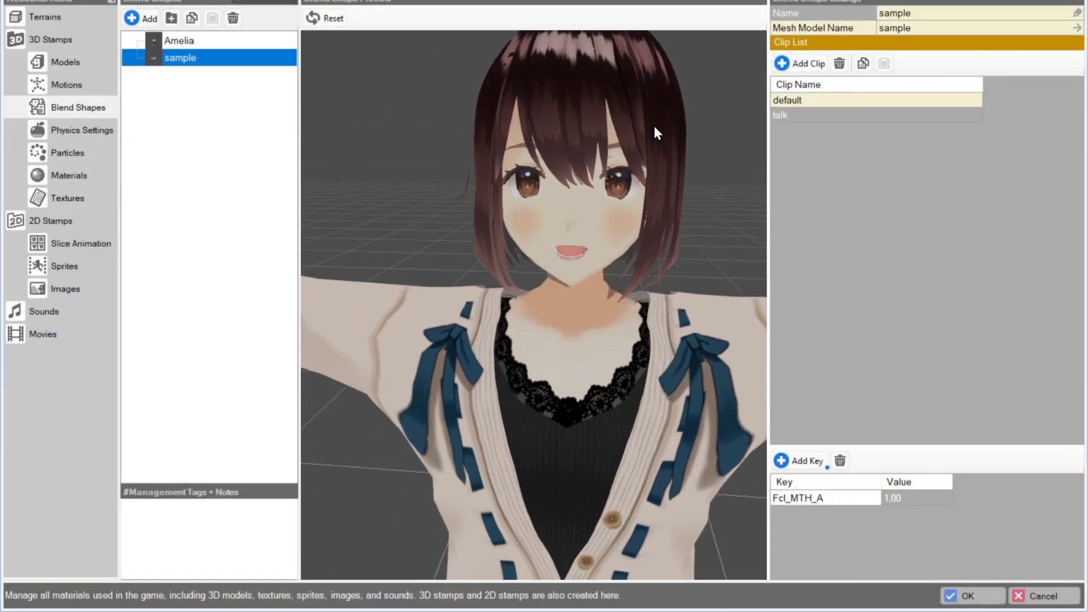
Add a third clip named 'blink' and bring up its shape key list.
{"action": "left_click", "coordinate": [799, 64]}
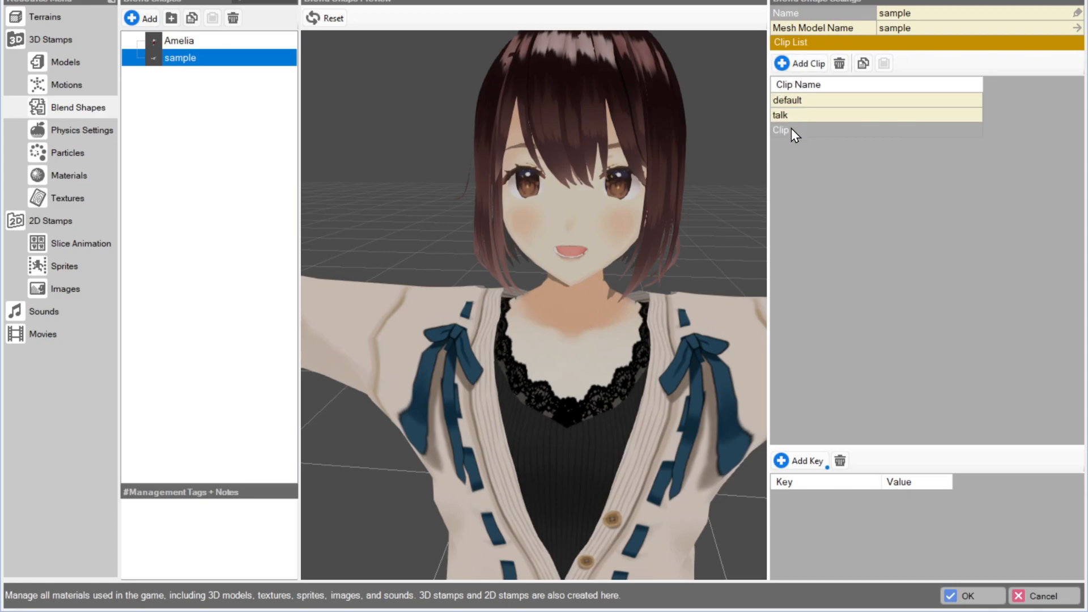
{"action": "left_click", "coordinate": [782, 129]}
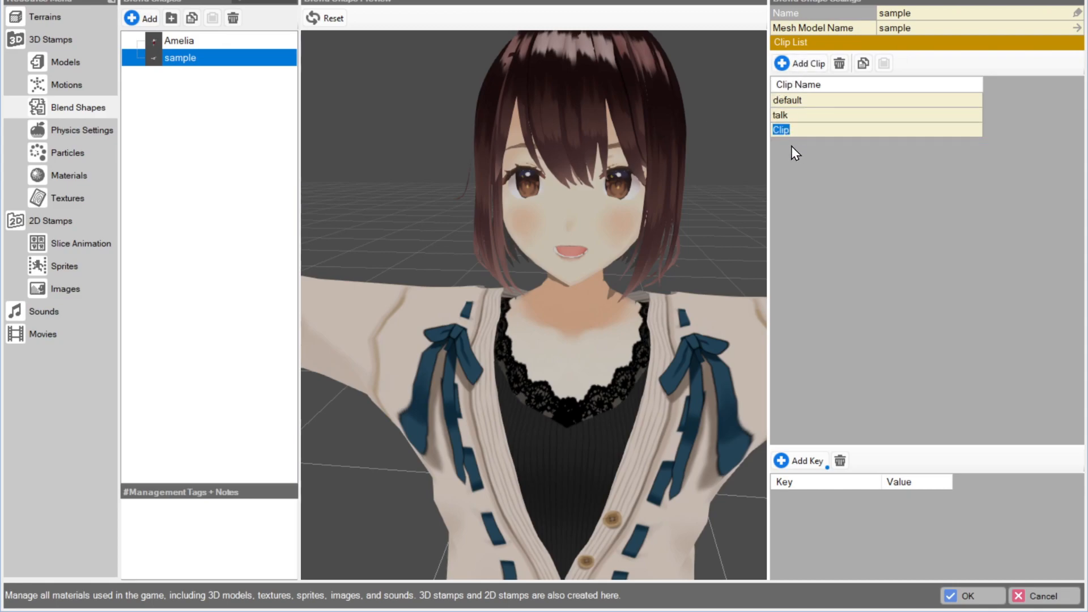
{"action": "type", "text": "blink"}
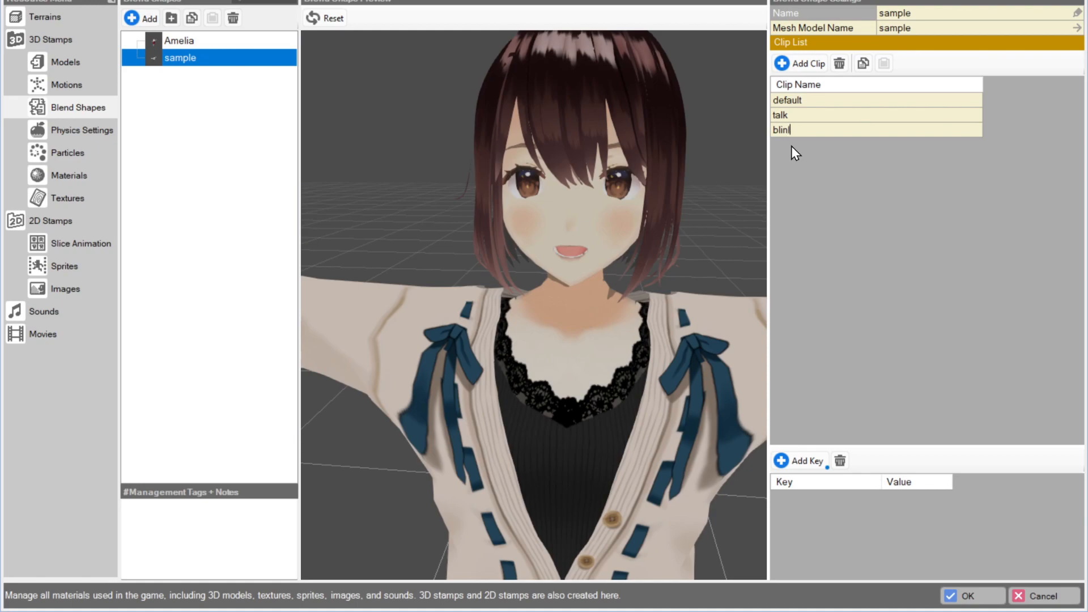
{"action": "left_click", "coordinate": [806, 460]}
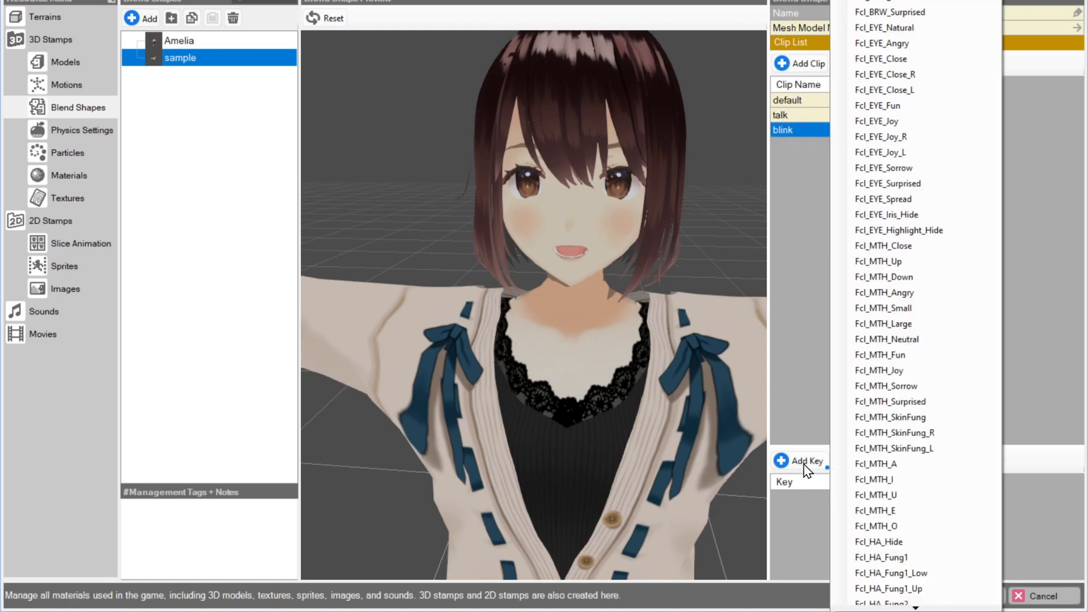